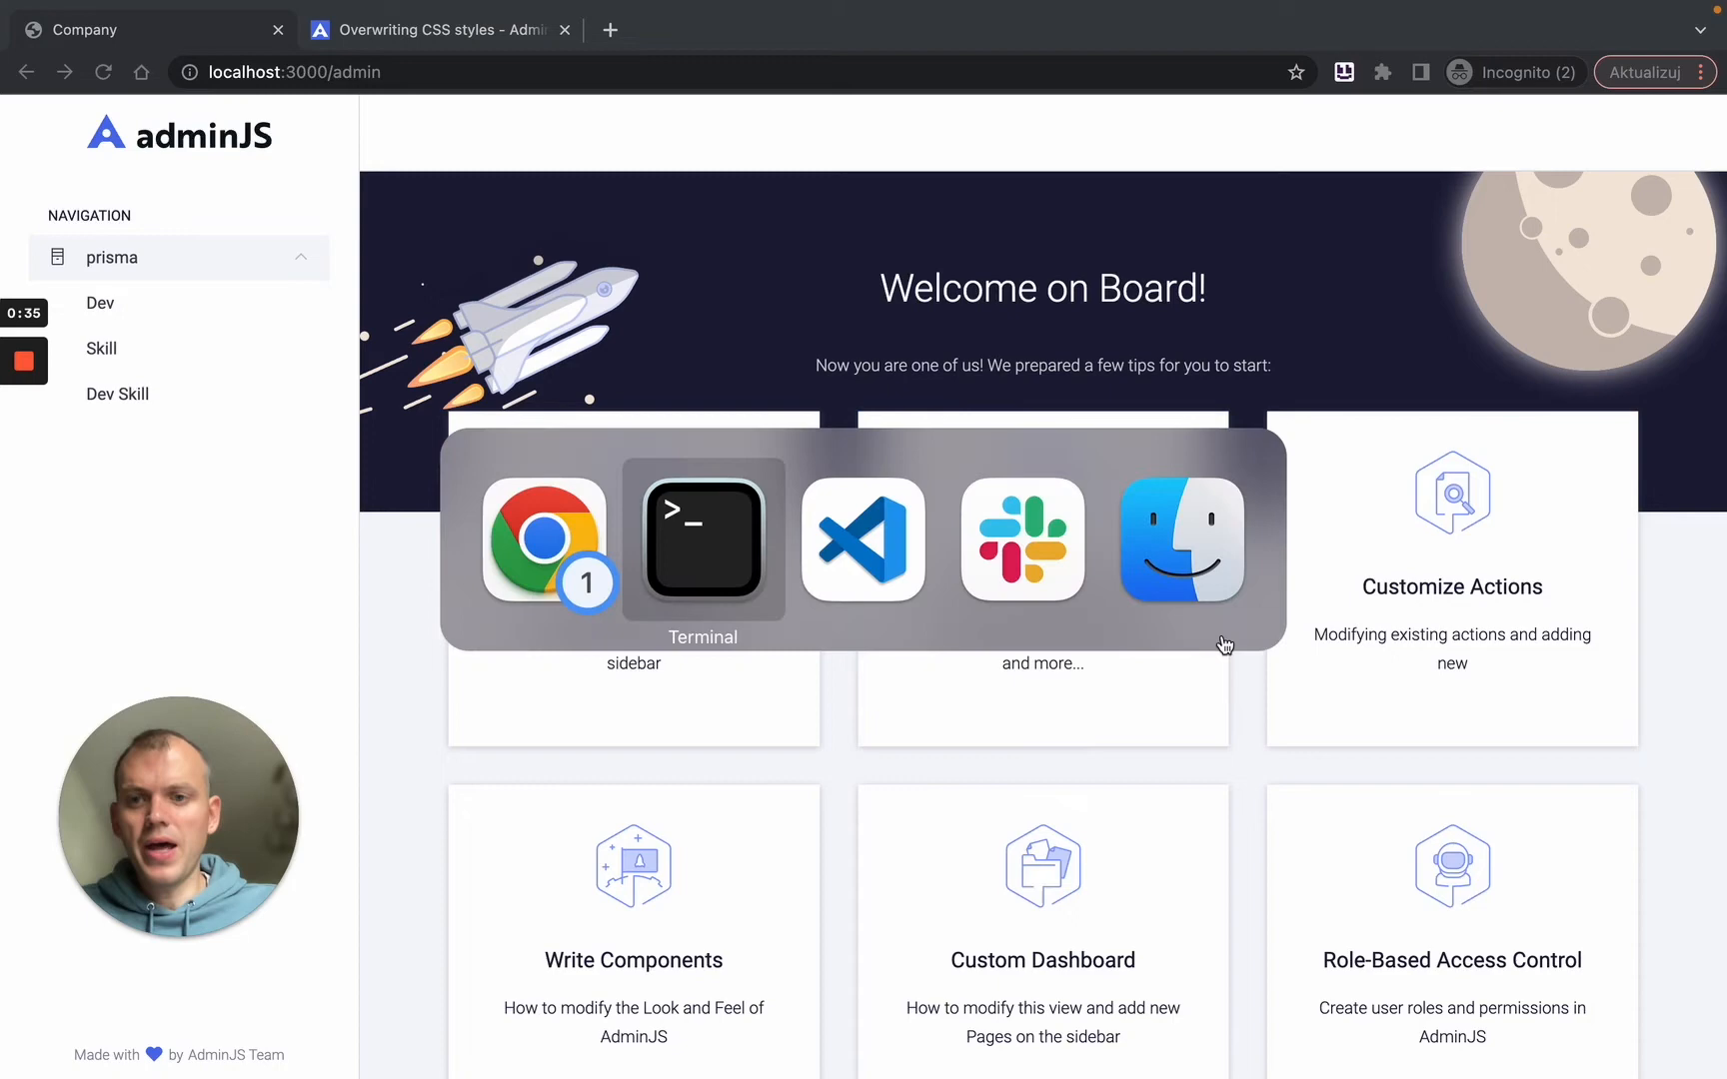
- Switch from Chrome's AdminJS dashboard to the app.ts code in VS Code
{"action": "left_click", "coordinate": [863, 539]}
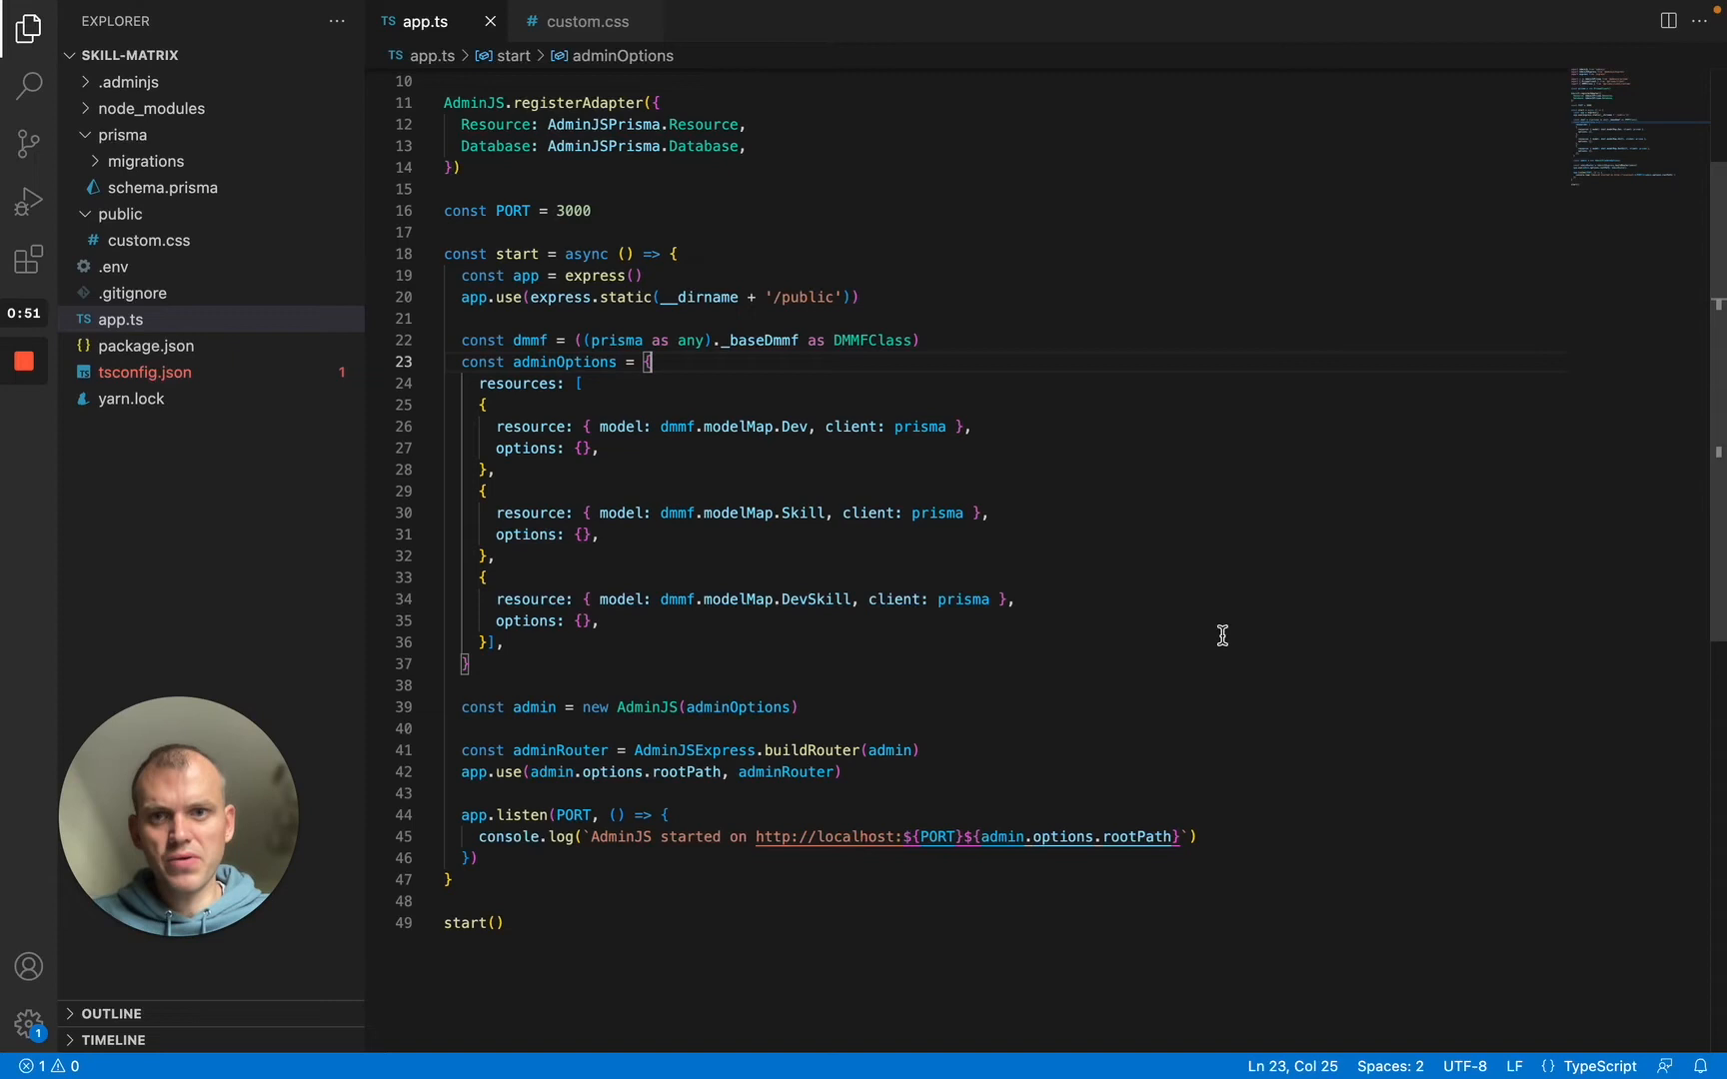
- Open public/custom.css with the sidebar color variables and style overrides
{"action": "left_click", "coordinate": [581, 21]}
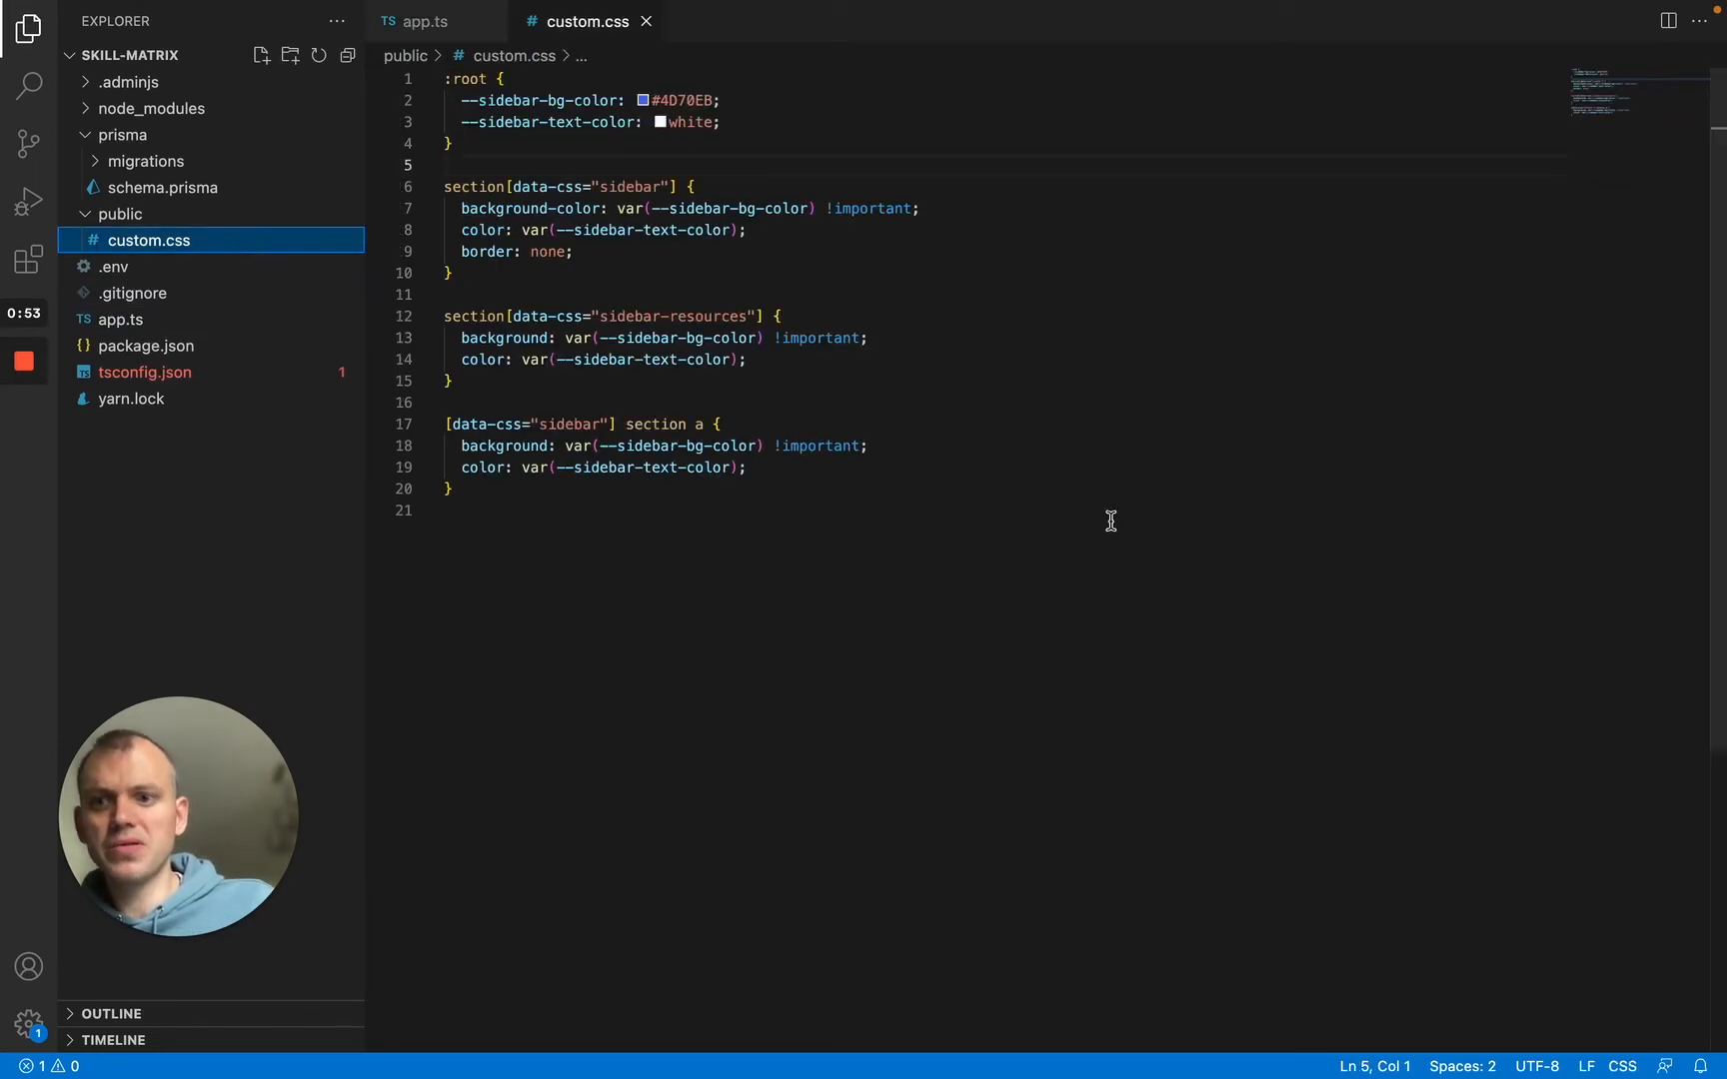
{"action": "mouse_move", "coordinate": [1187, 549]}
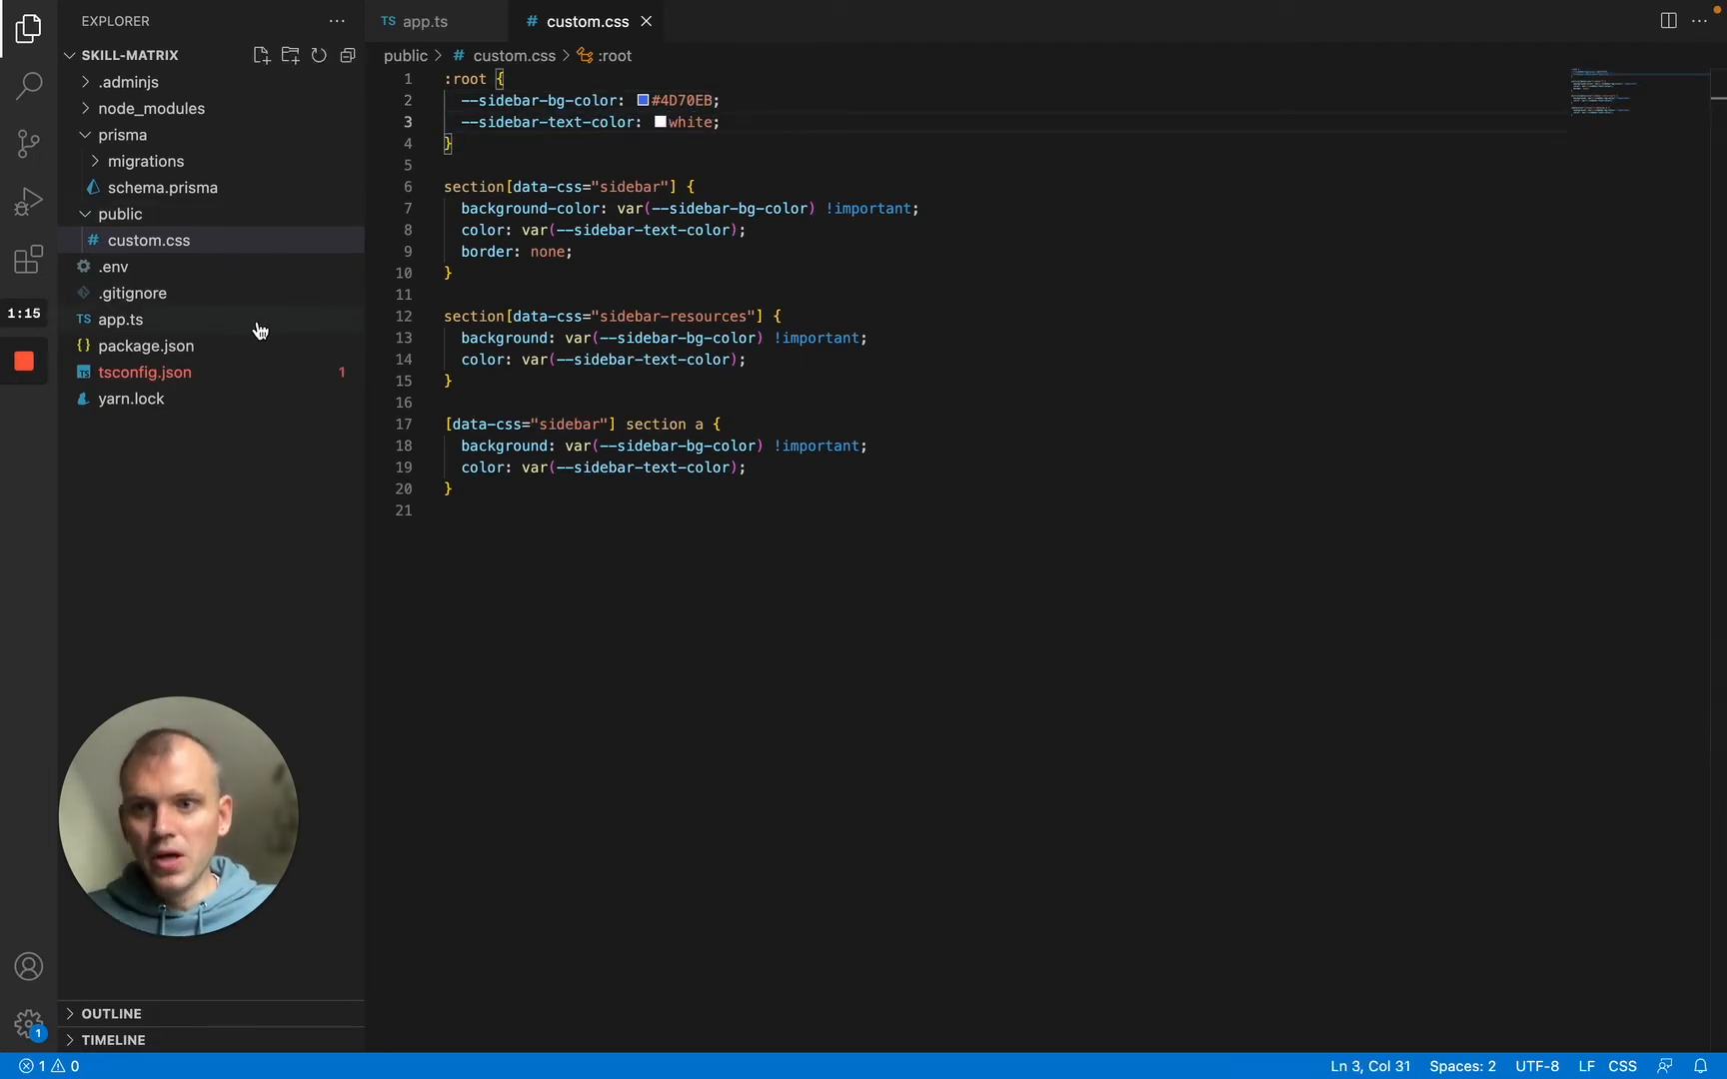
{"action": "mouse_move", "coordinate": [244, 293]}
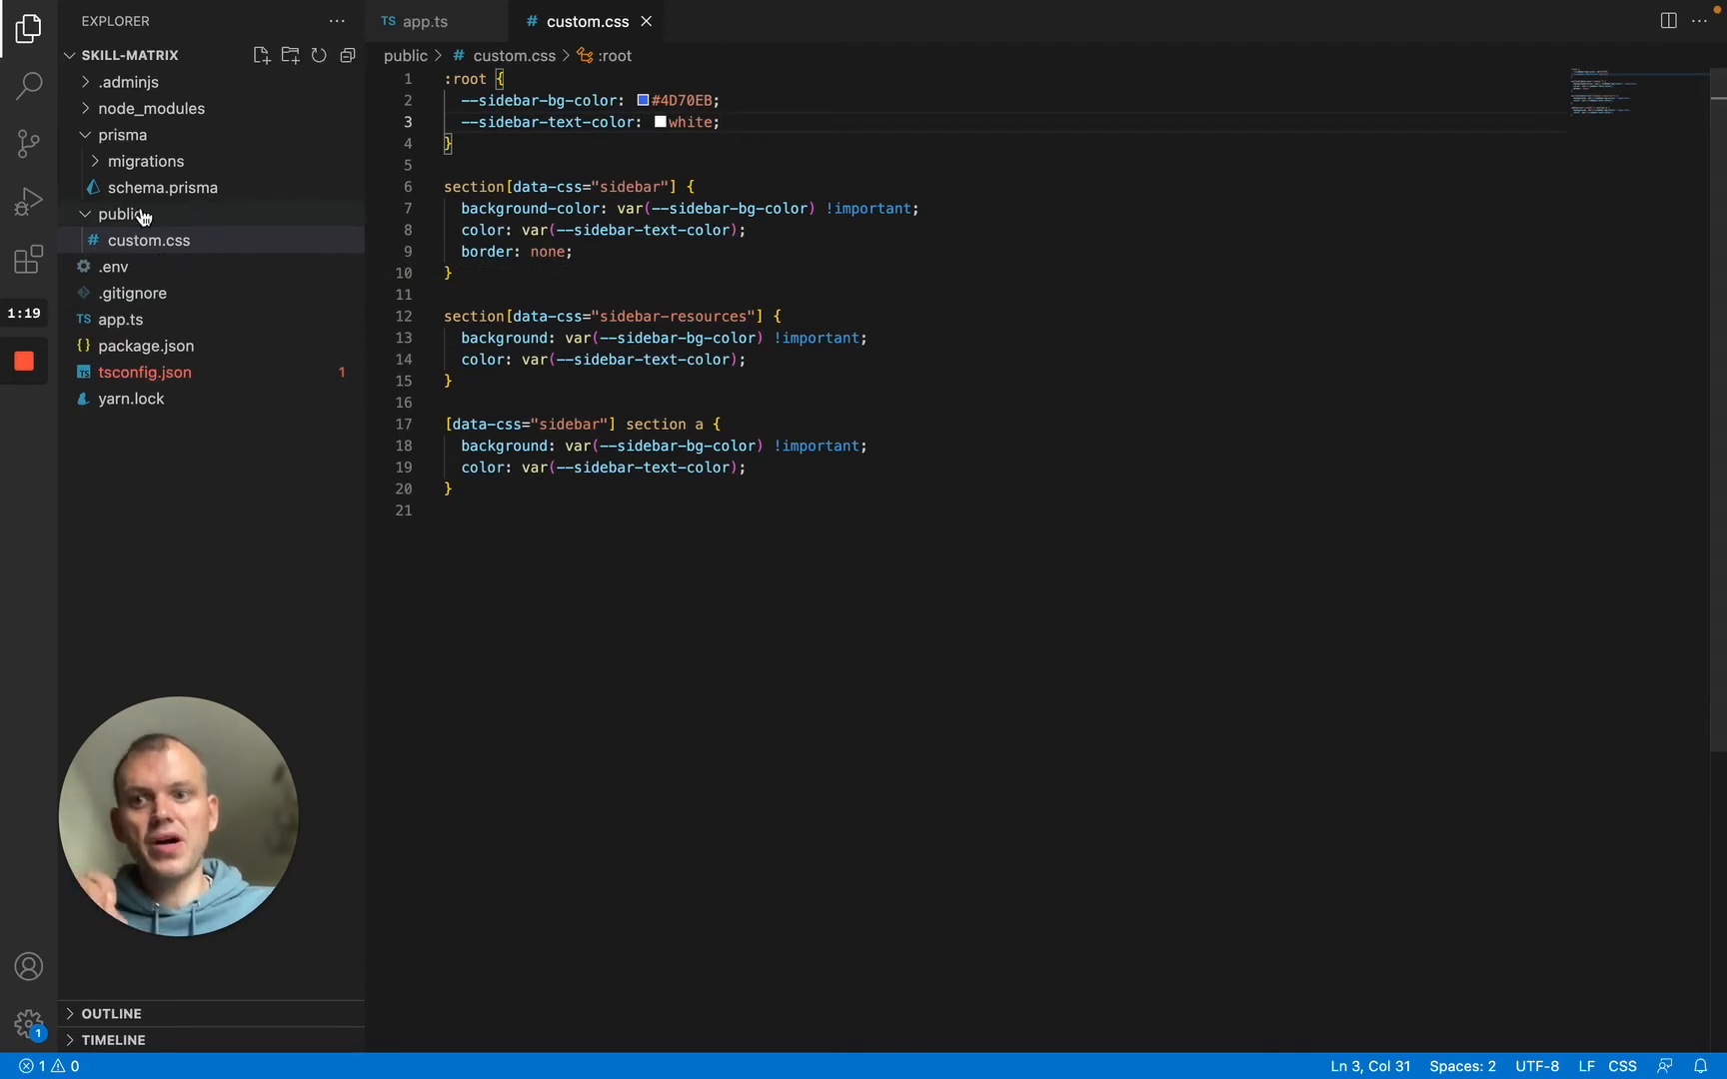
{"action": "mouse_move", "coordinate": [196, 240]}
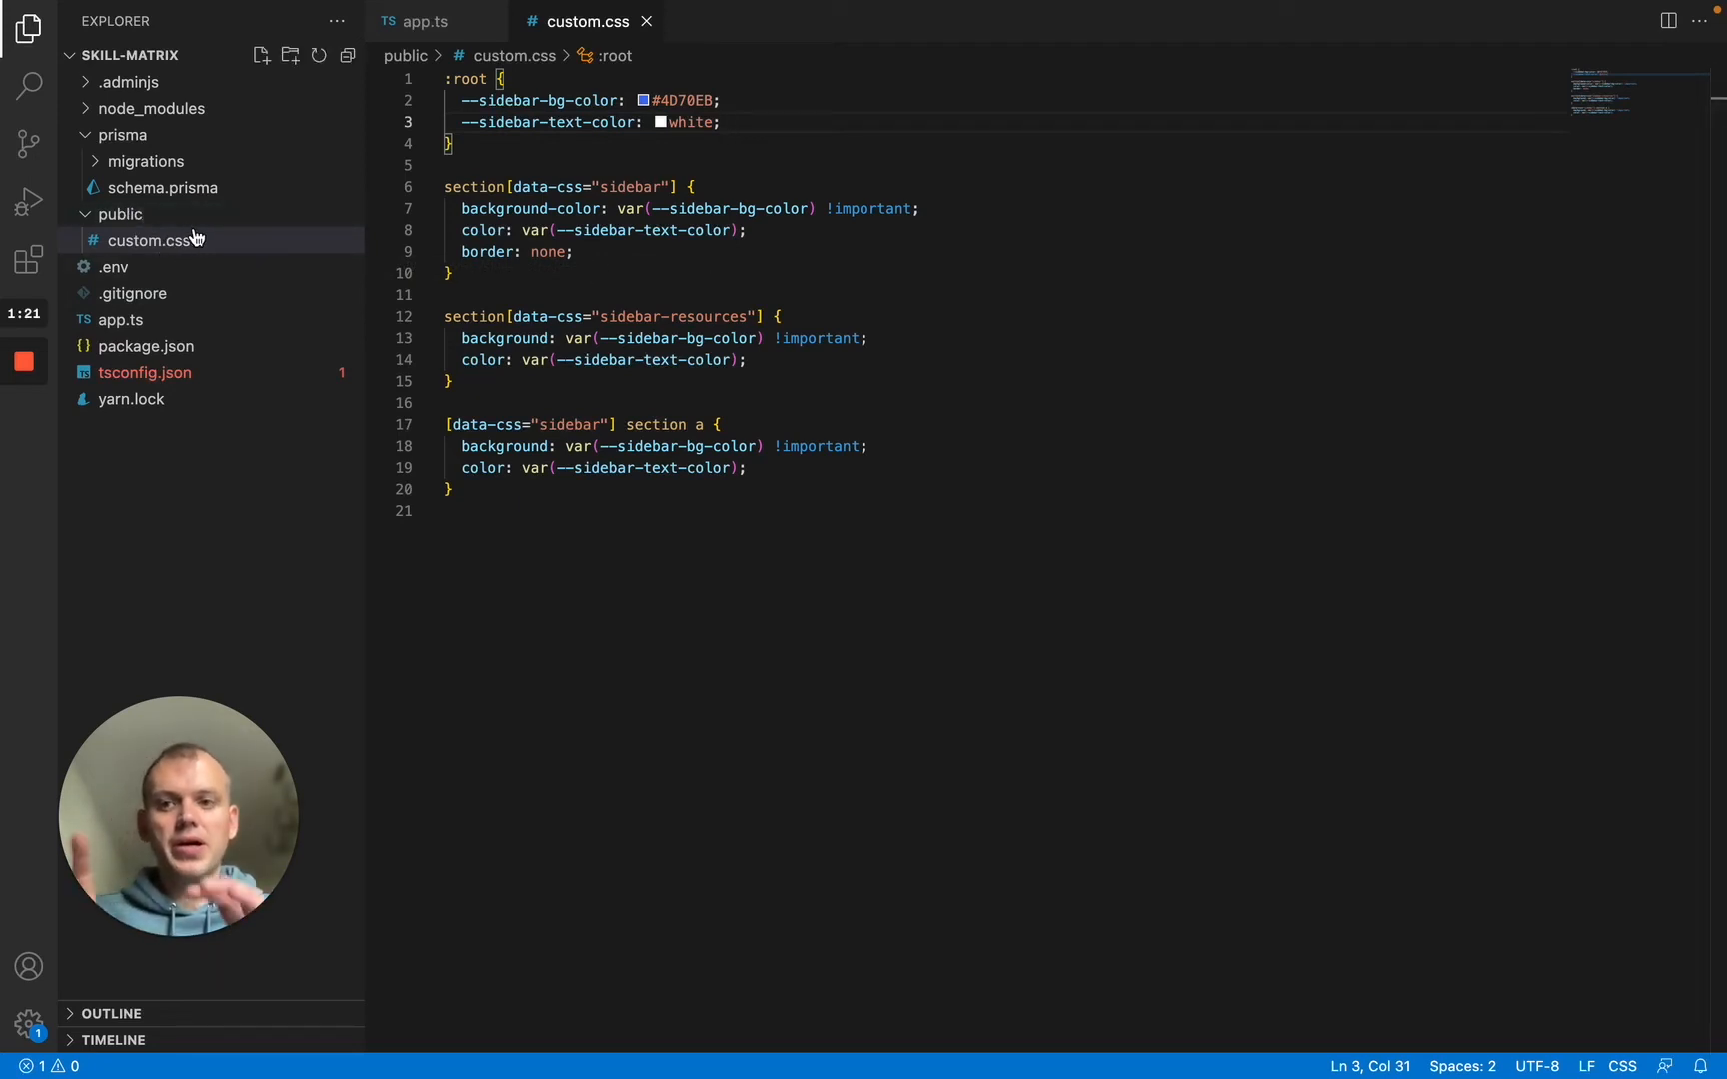
{"action": "mouse_move", "coordinate": [155, 240]}
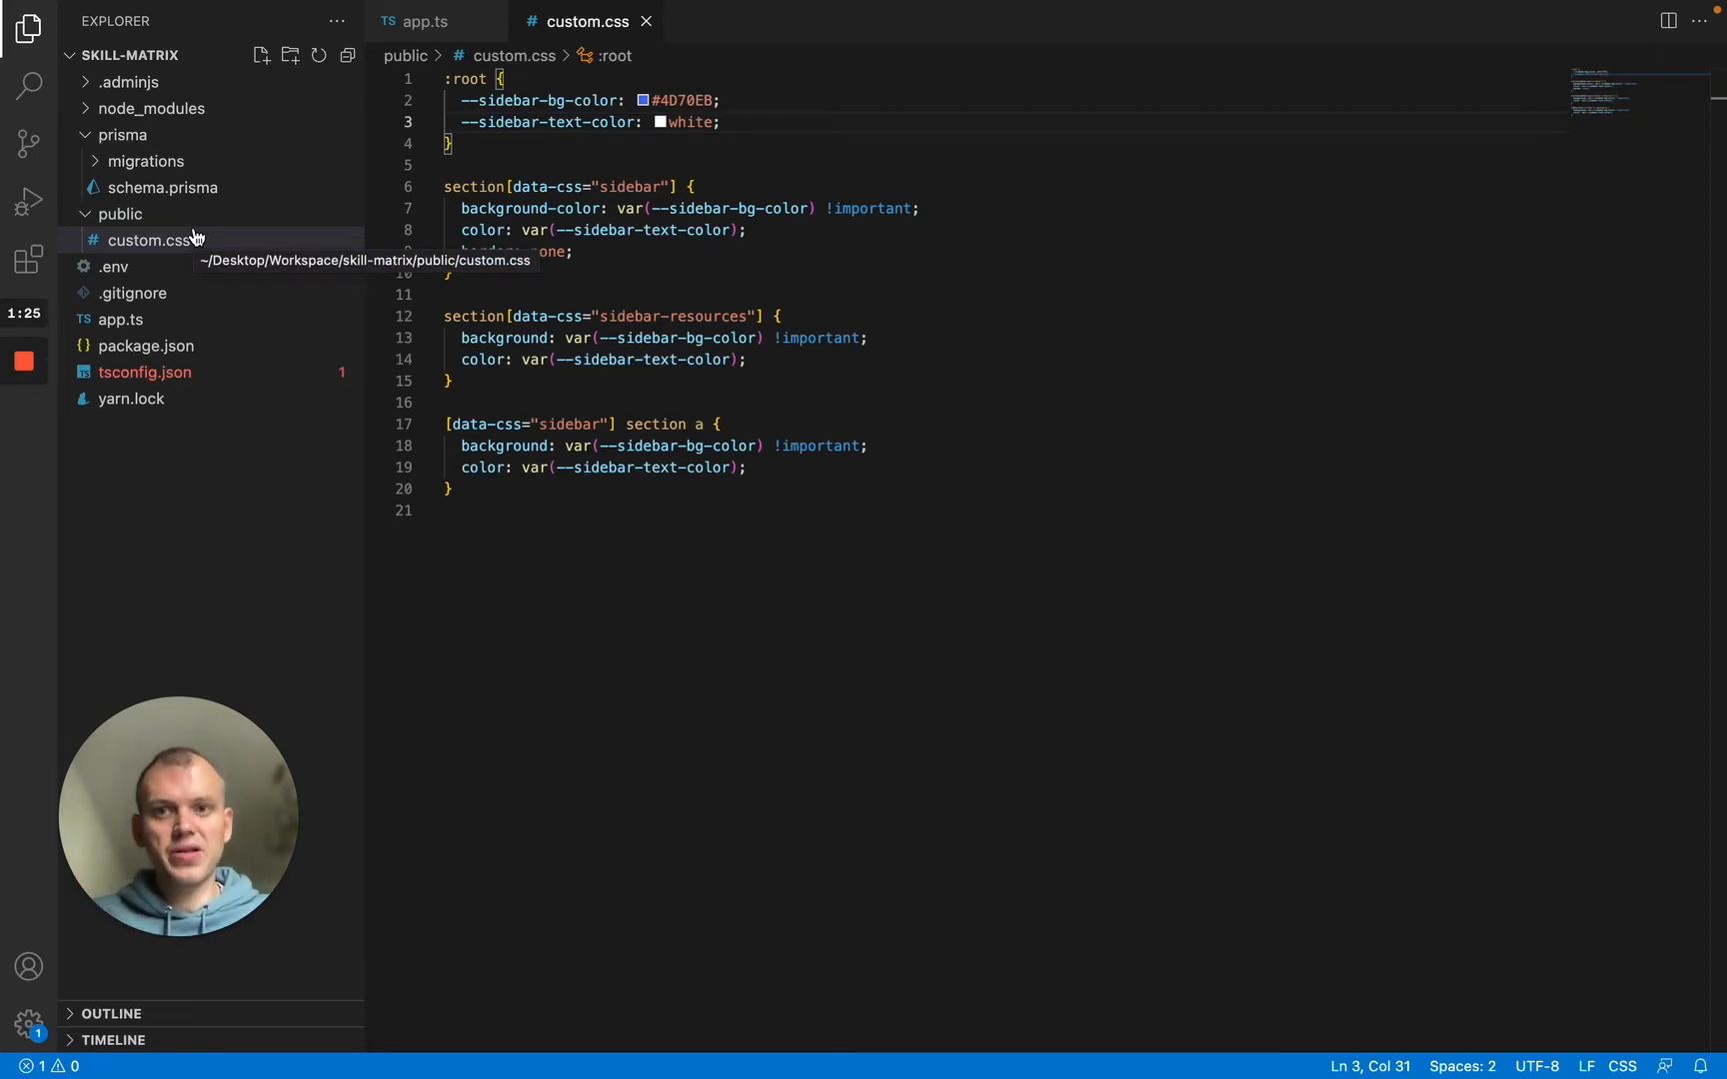
- Add assets: { styles: ["/custom.css"] } inside adminOptions in app.ts
{"action": "left_click", "coordinate": [120, 318]}
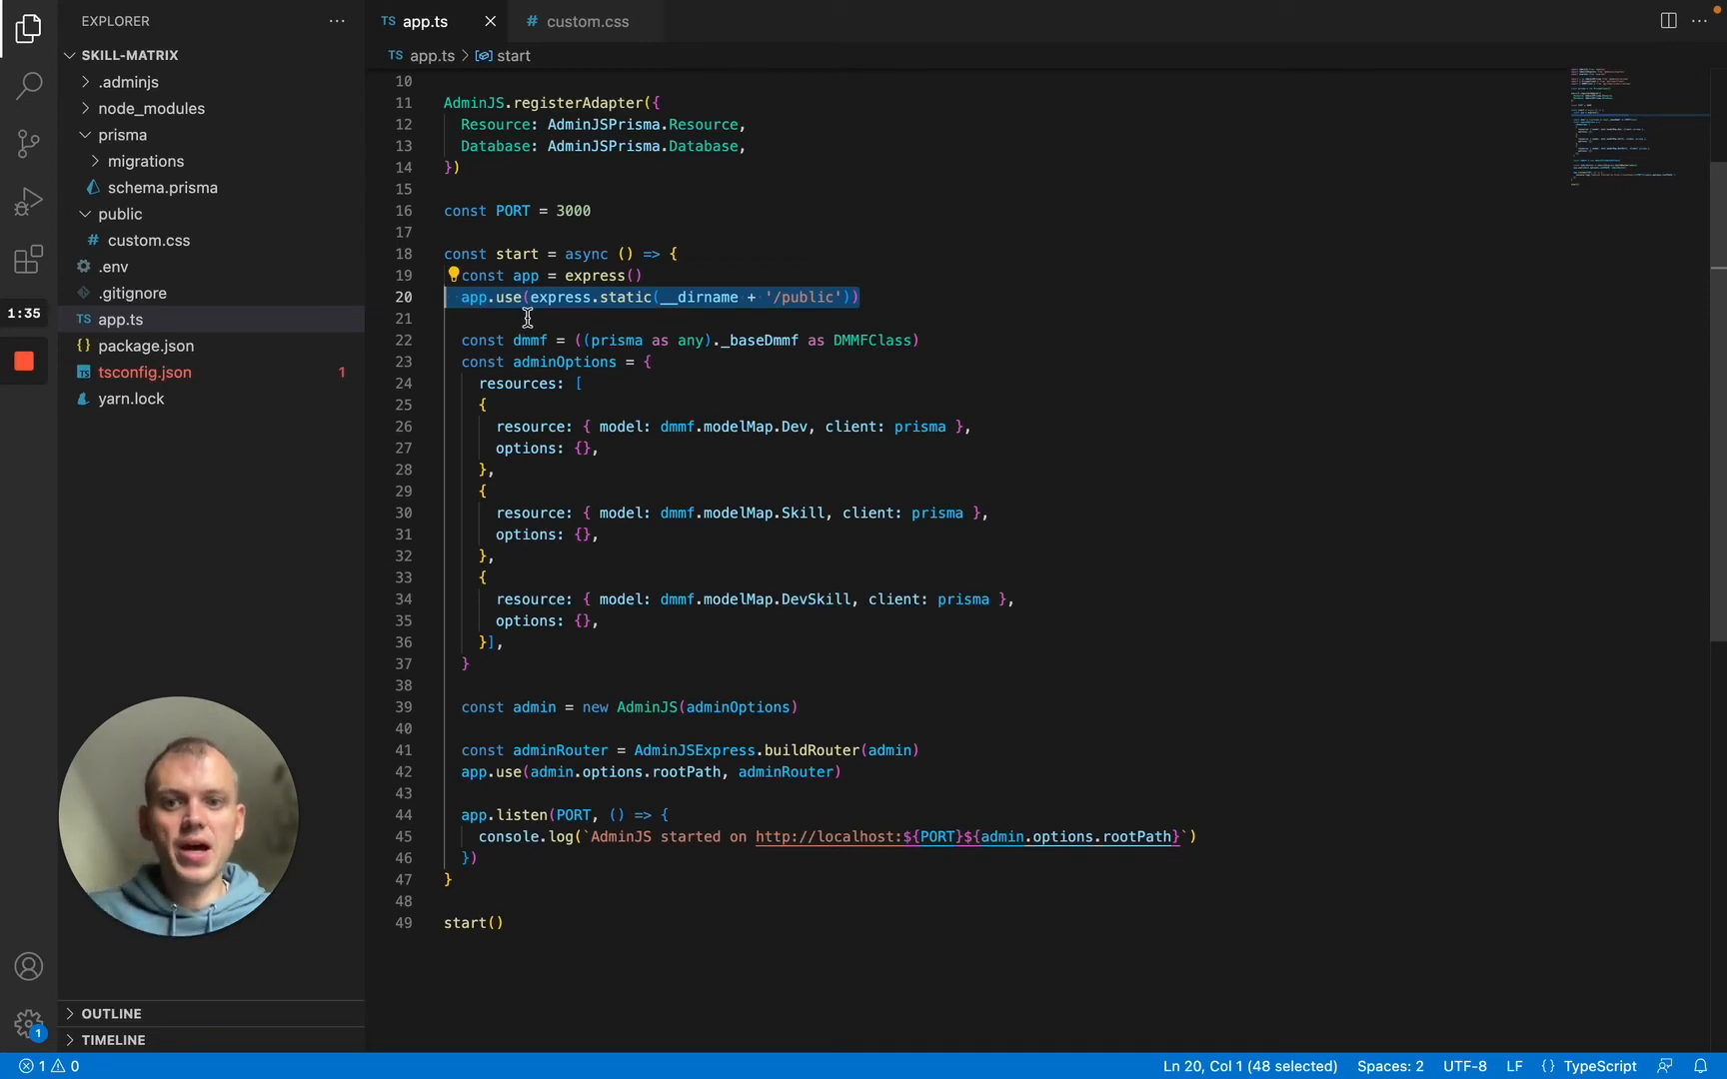
{"action": "mouse_move", "coordinate": [659, 306]}
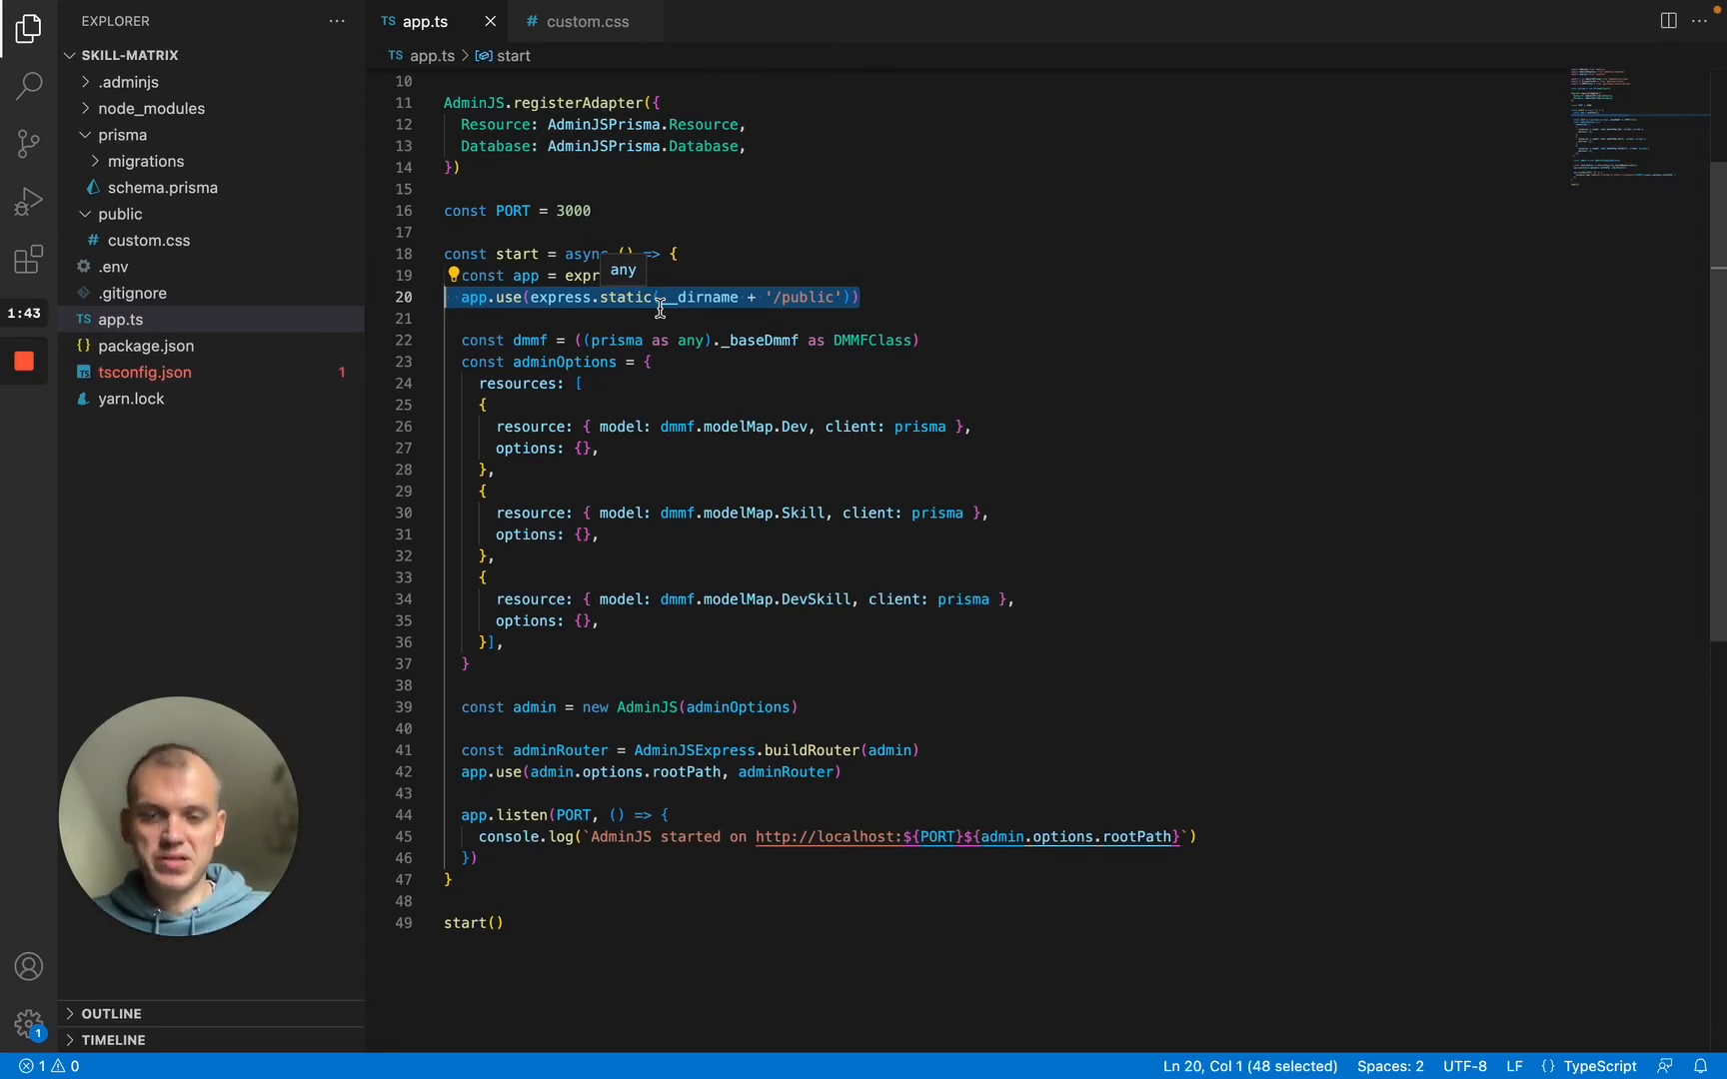
{"action": "left_click", "coordinate": [692, 366]}
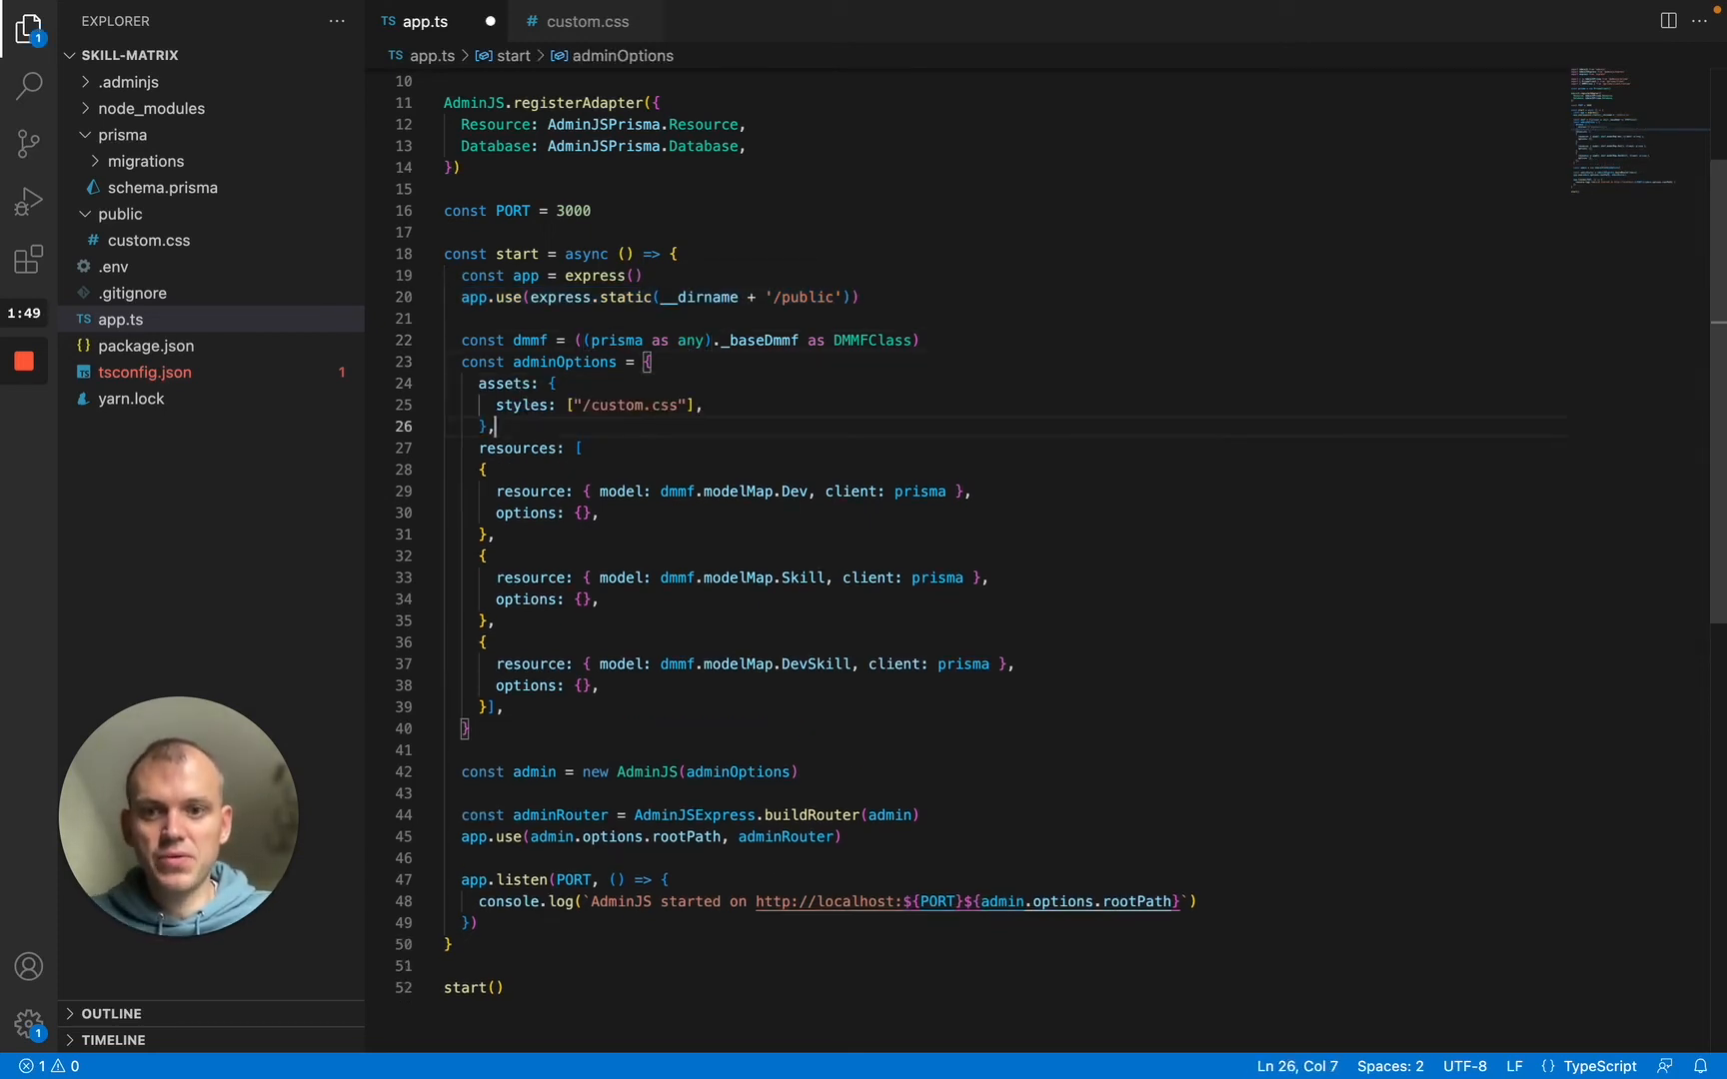
{"action": "mouse_move", "coordinate": [767, 419]}
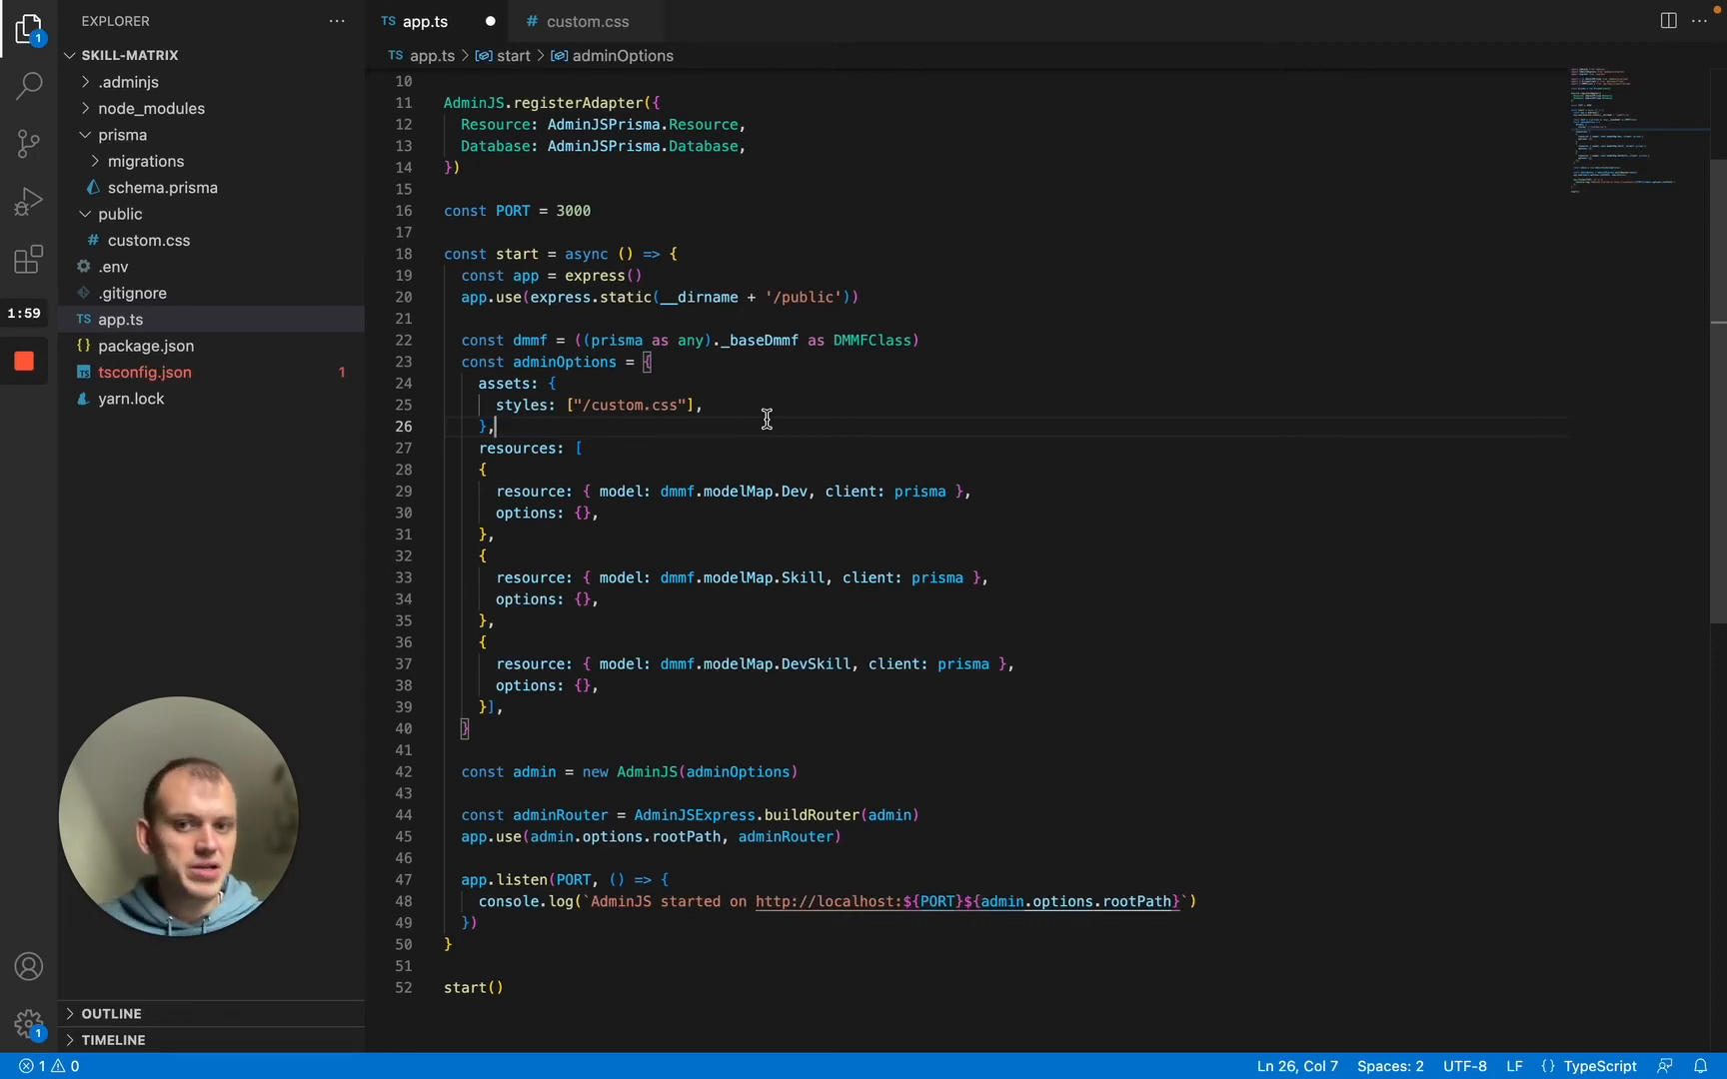
{"action": "mouse_move", "coordinate": [474, 383]}
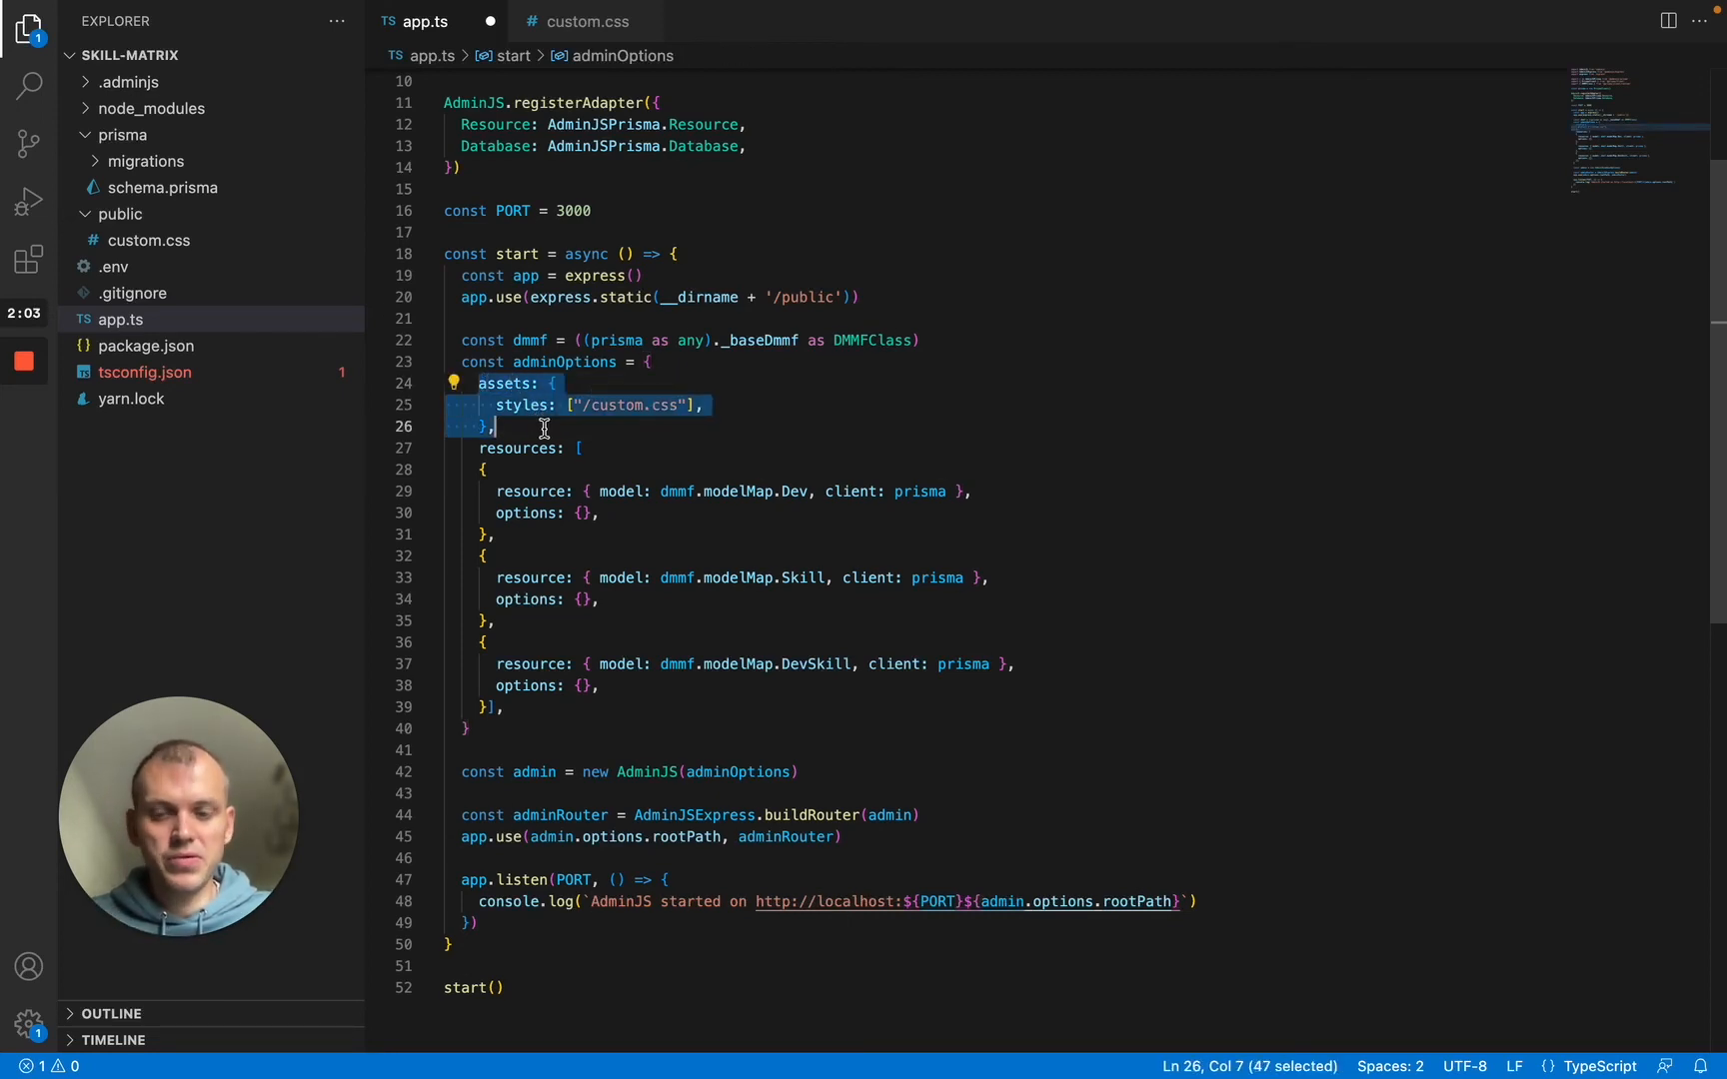
- Deselect the assets block and save app.ts
{"action": "left_click", "coordinate": [557, 412]}
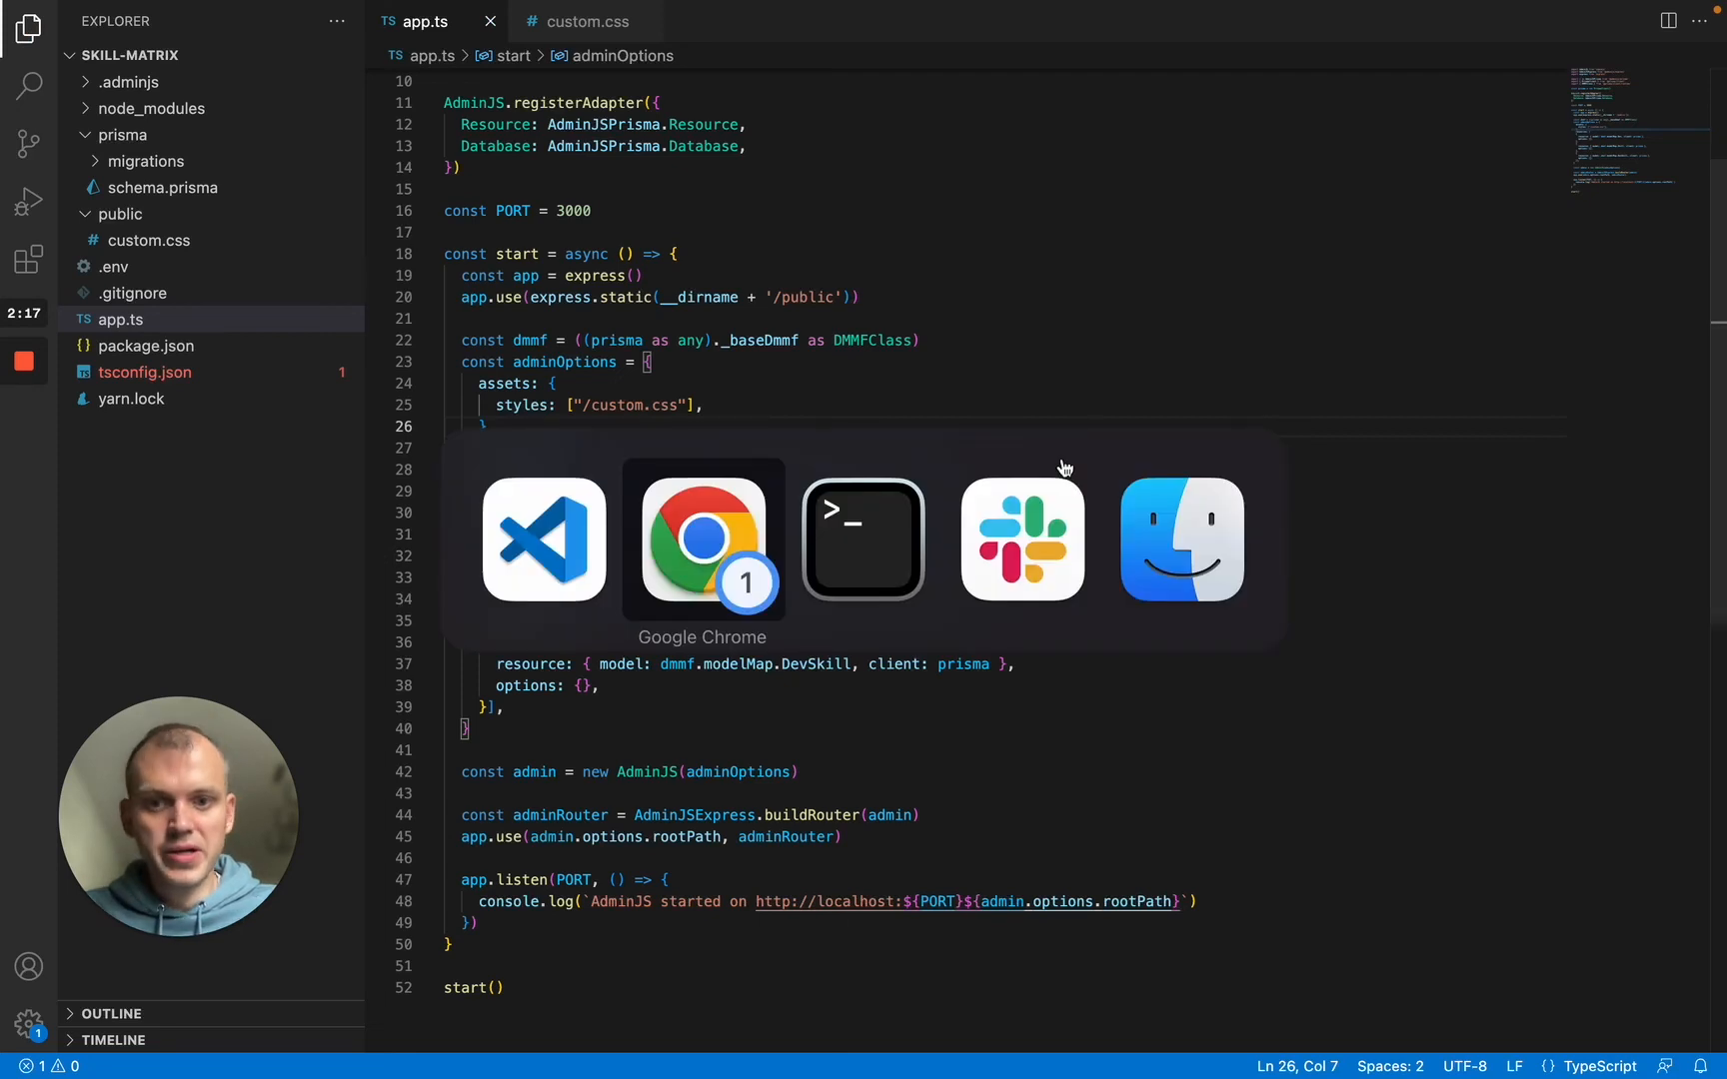
- Stop the ts-node server and rerun ts-node app.ts at localhost:3000/admin
{"action": "left_click", "coordinate": [863, 538]}
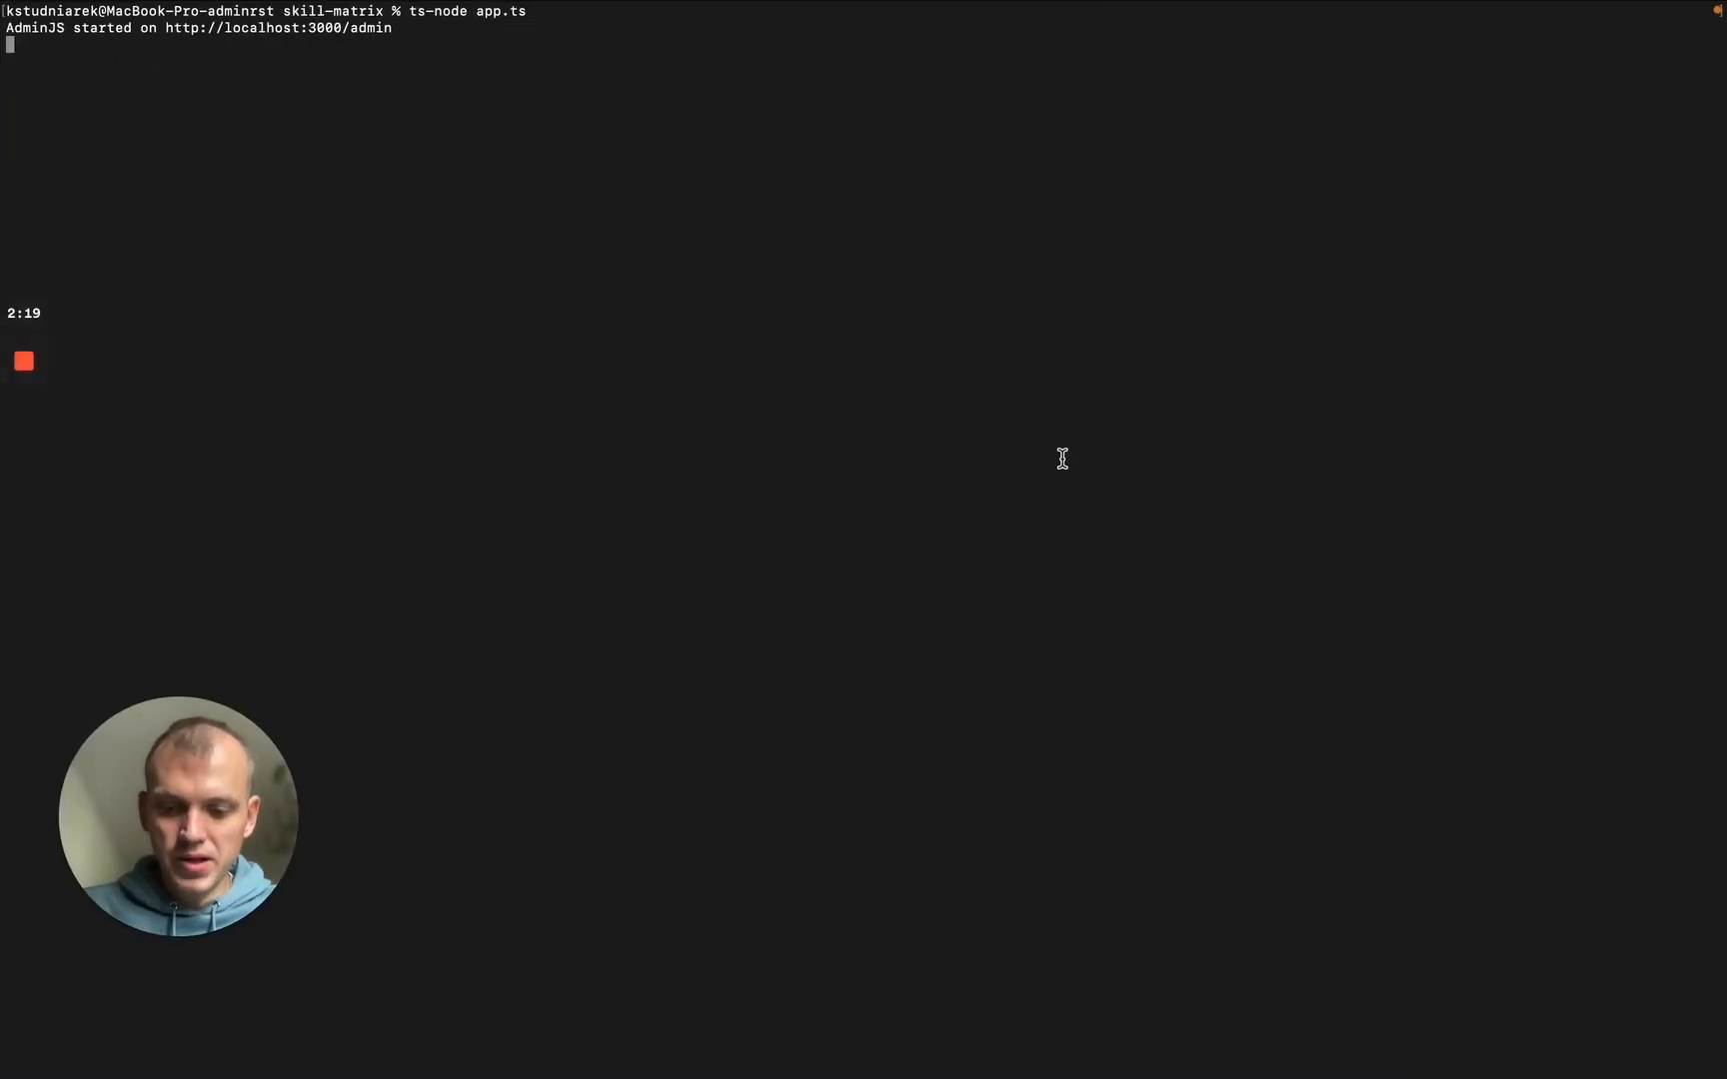
{"action": "key", "text": "ctrl+c"}
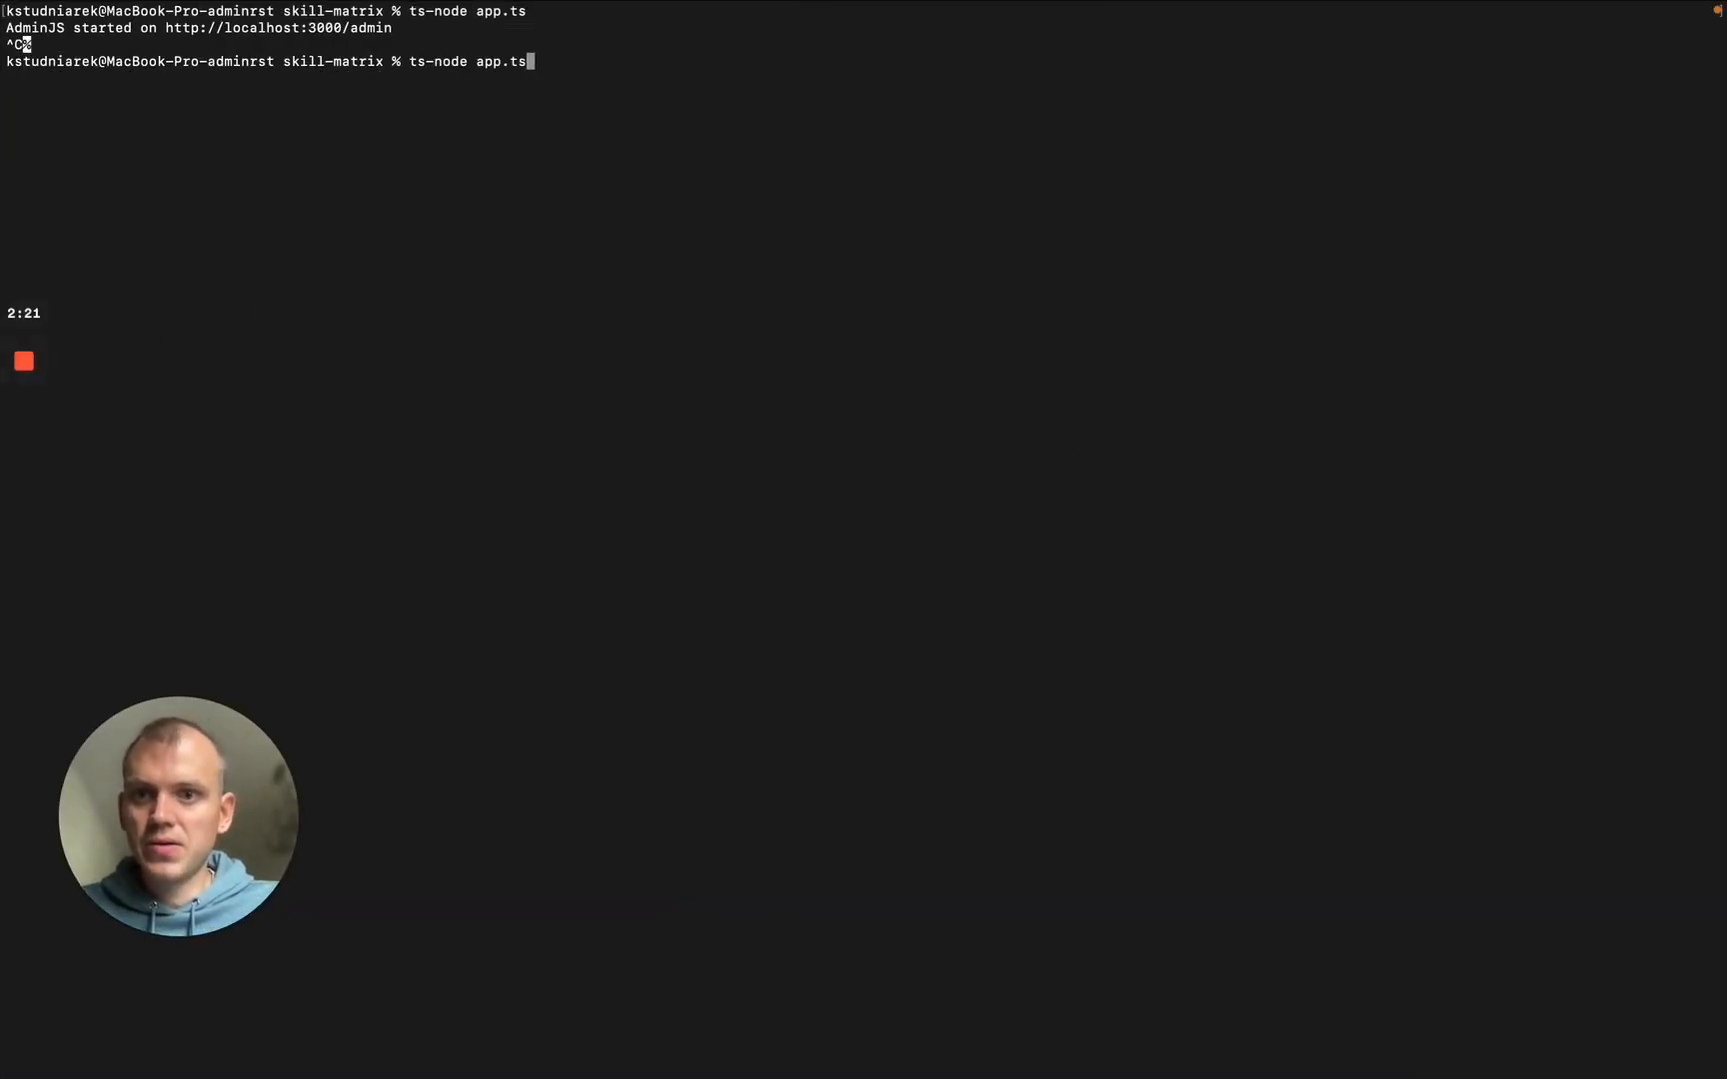
{"action": "key", "text": "Return"}
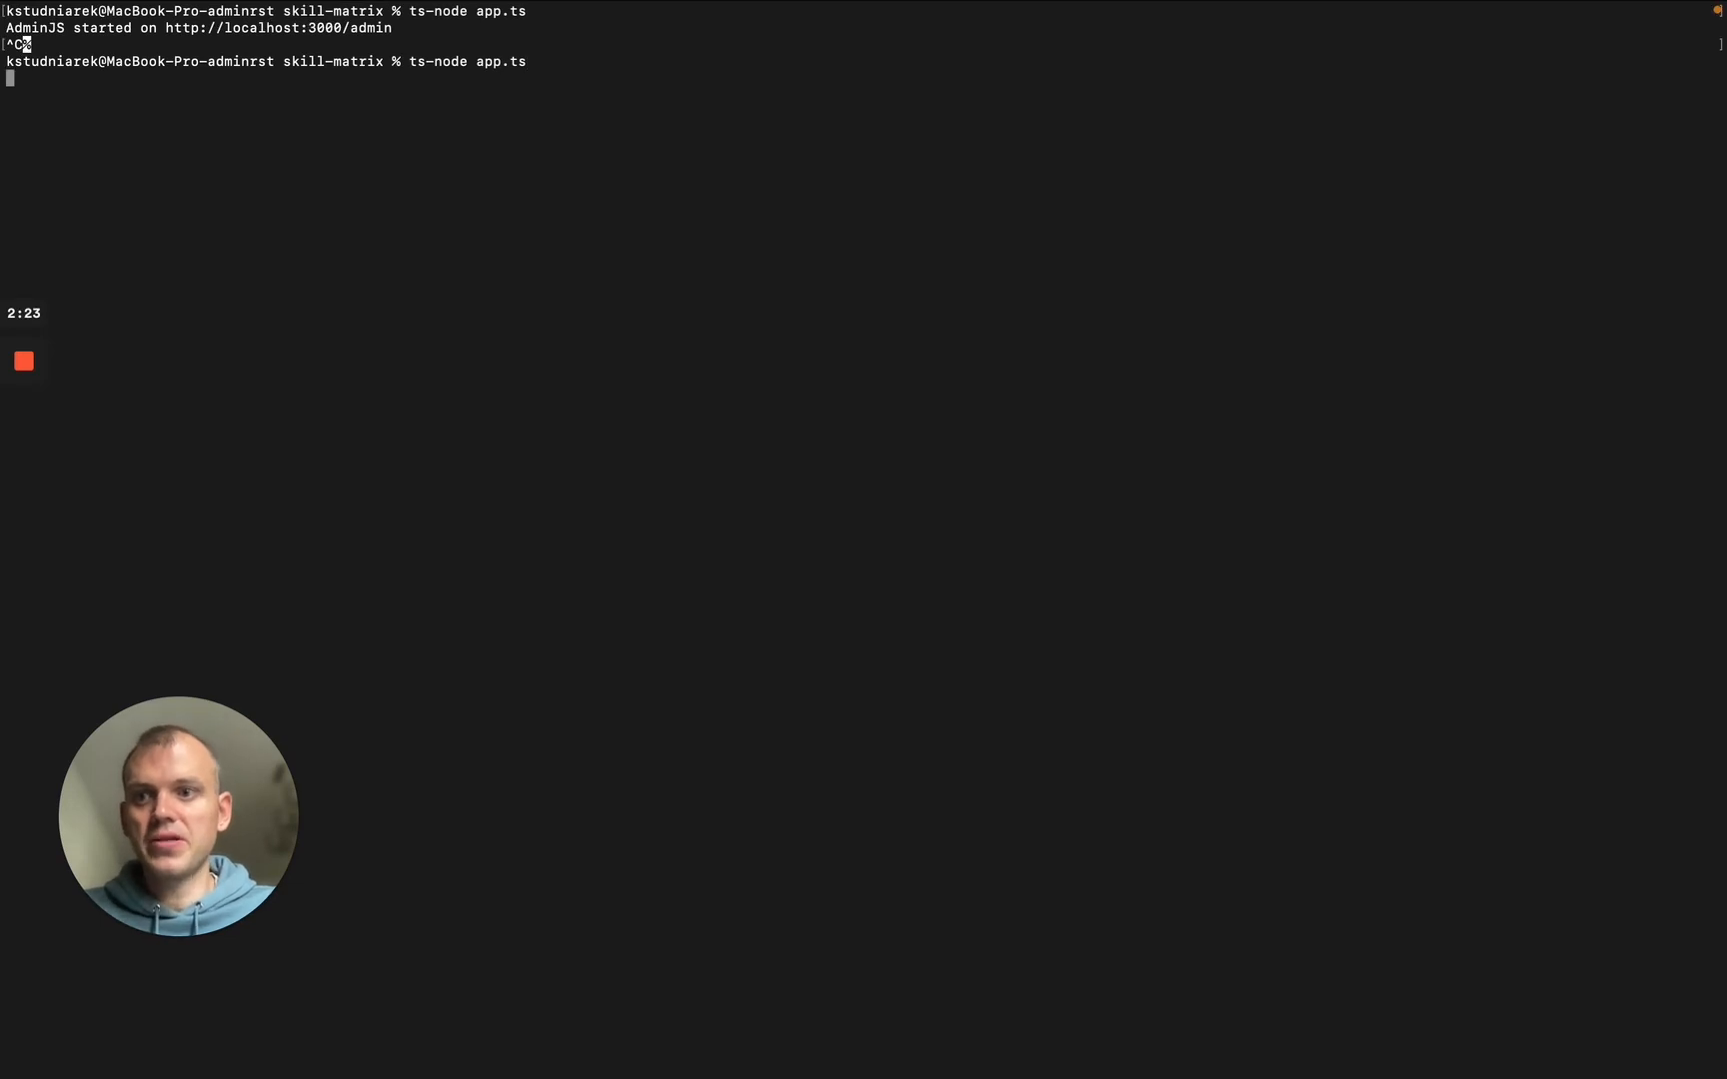
{"action": "key", "text": "Return"}
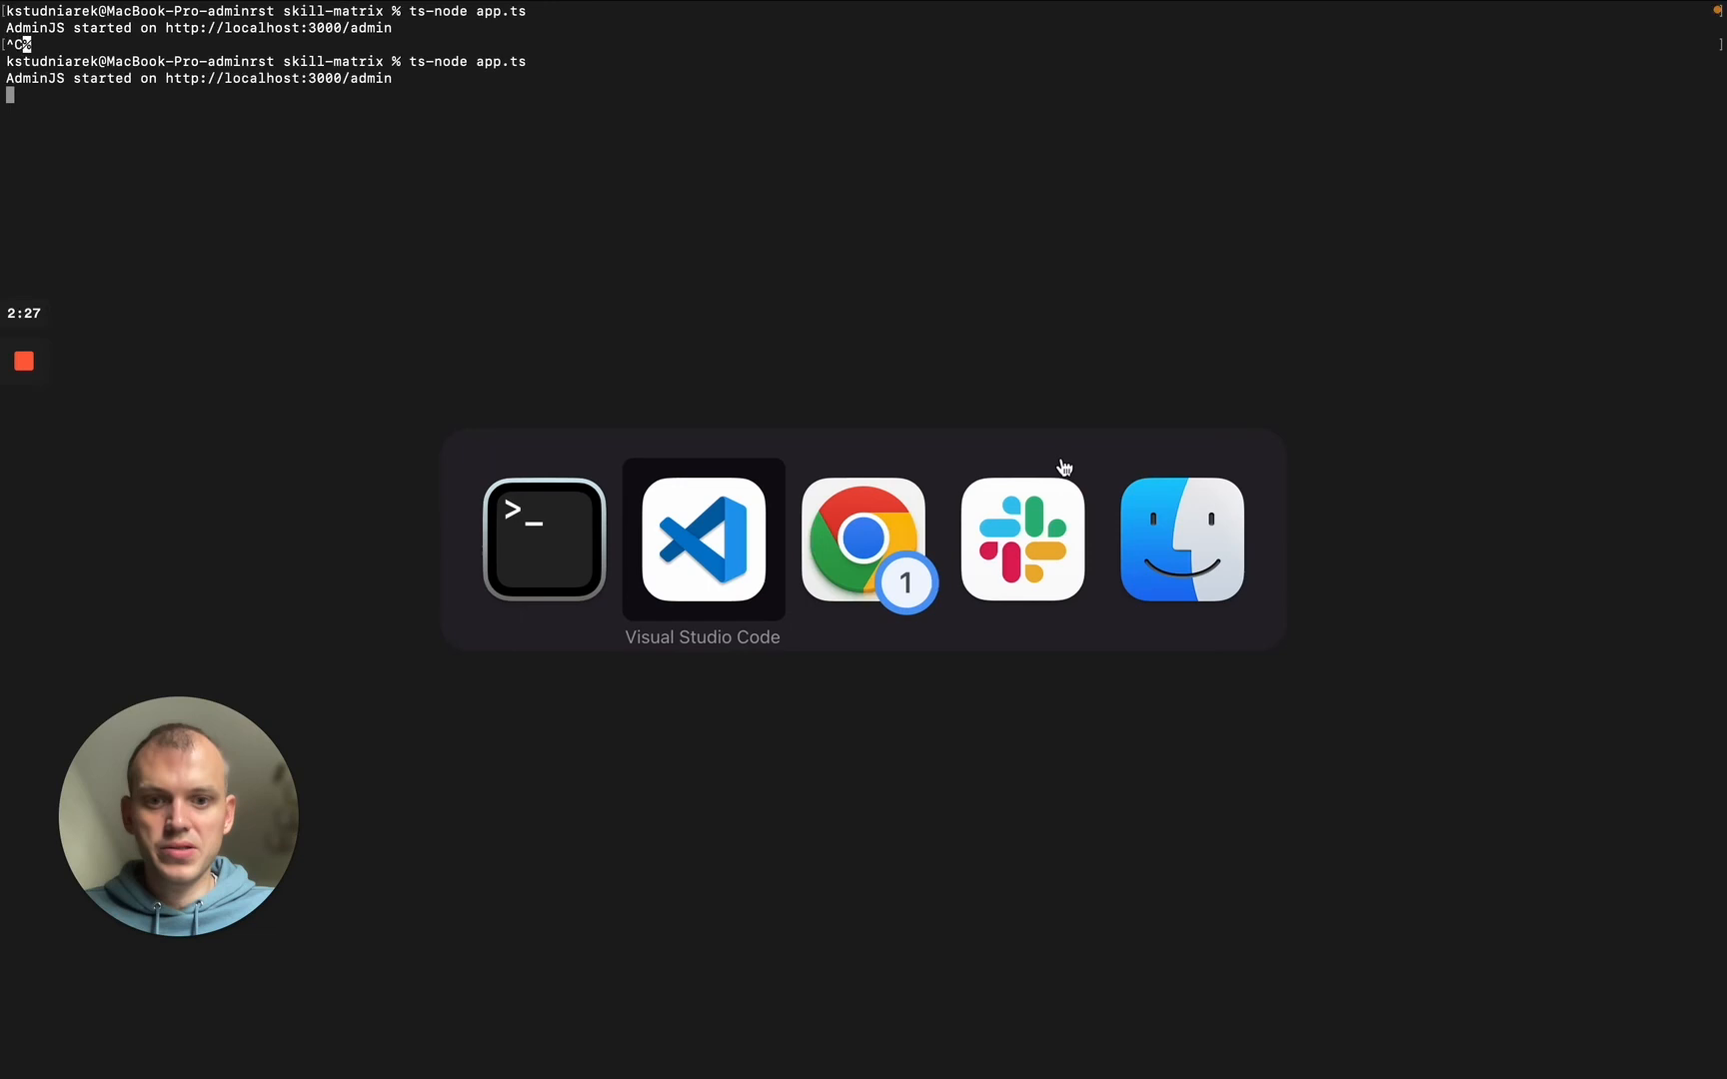
- Reload localhost:3000/admin in Chrome to see the blue sidebar with white text
{"action": "left_click", "coordinate": [864, 539]}
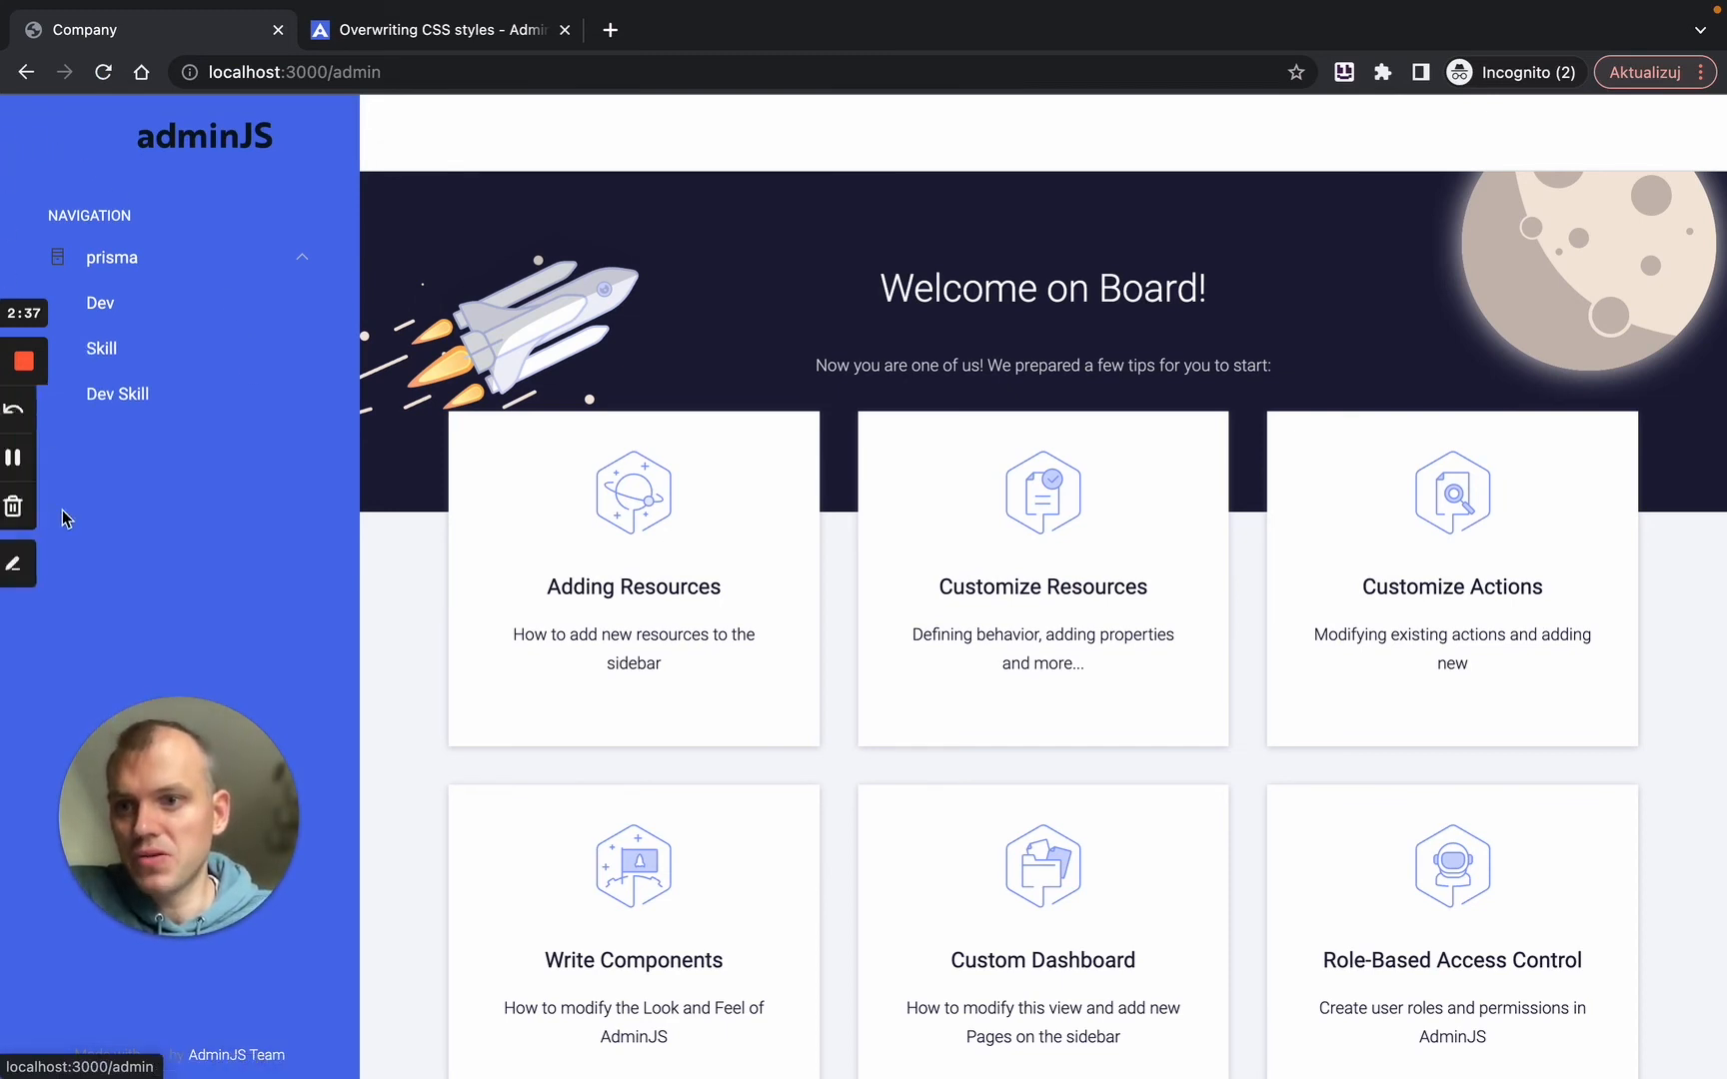
{"action": "mouse_move", "coordinate": [153, 641]}
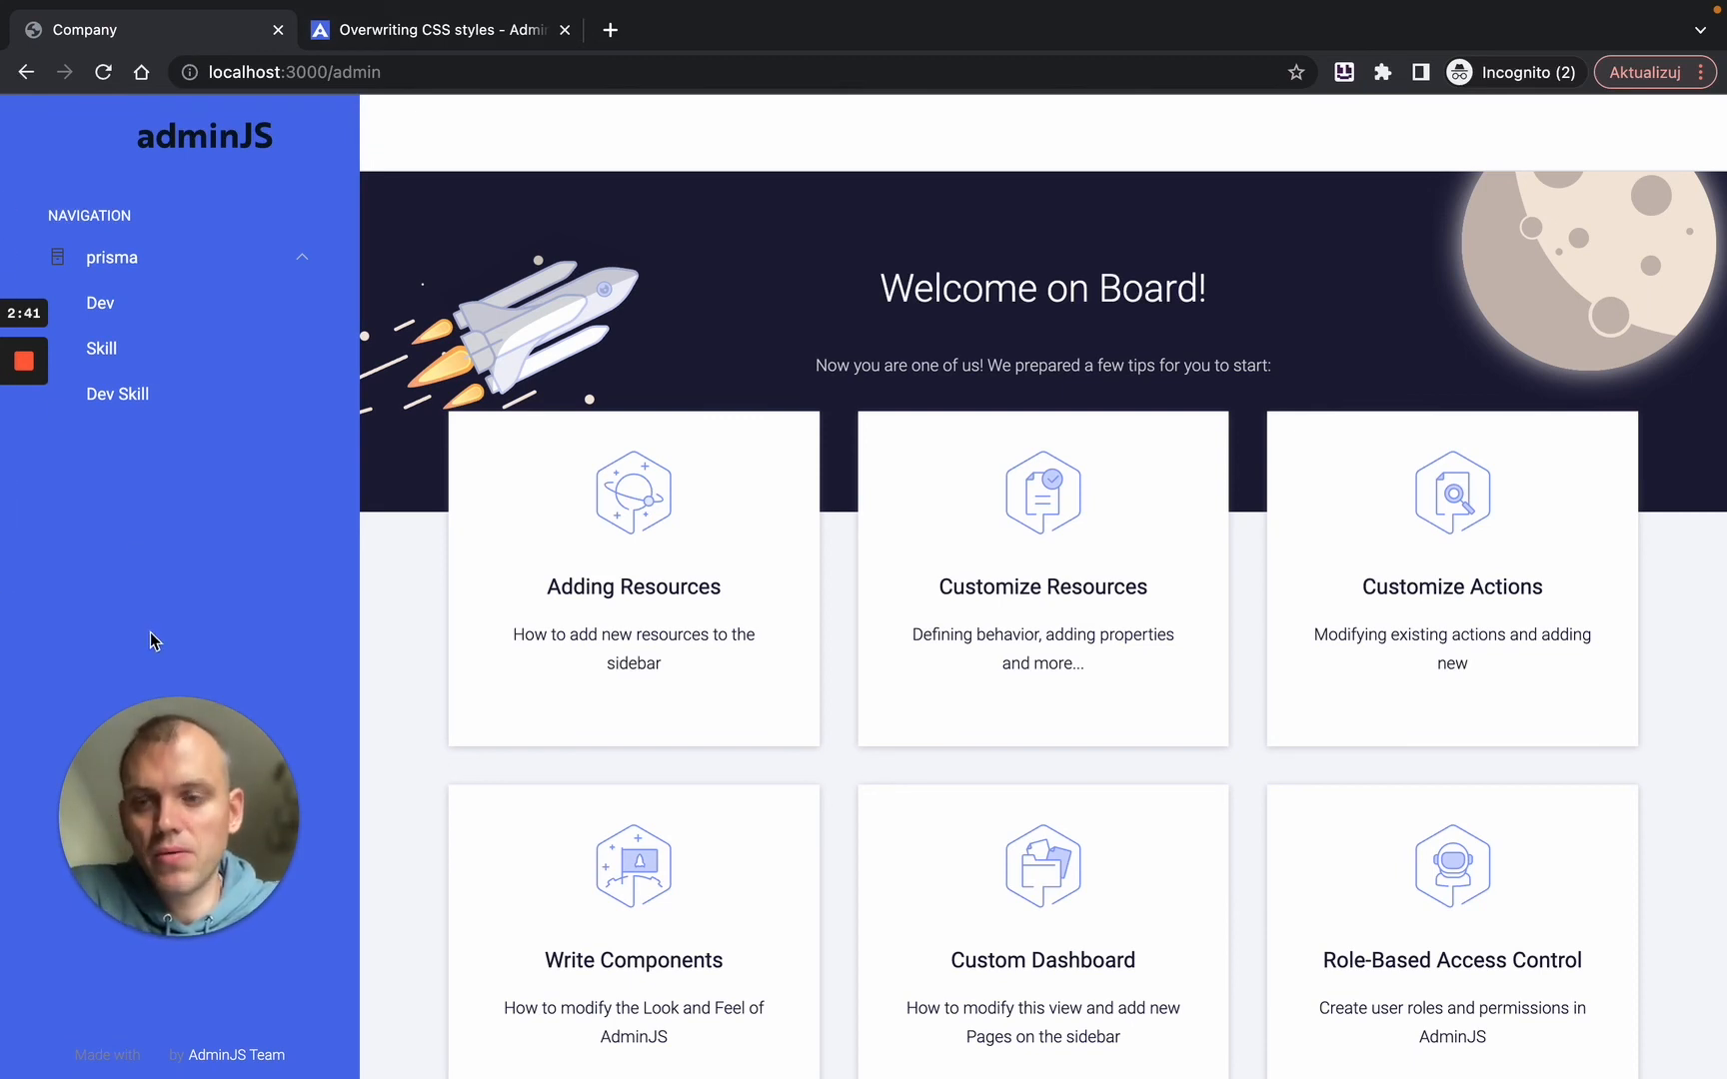
{"action": "mouse_move", "coordinate": [166, 260]}
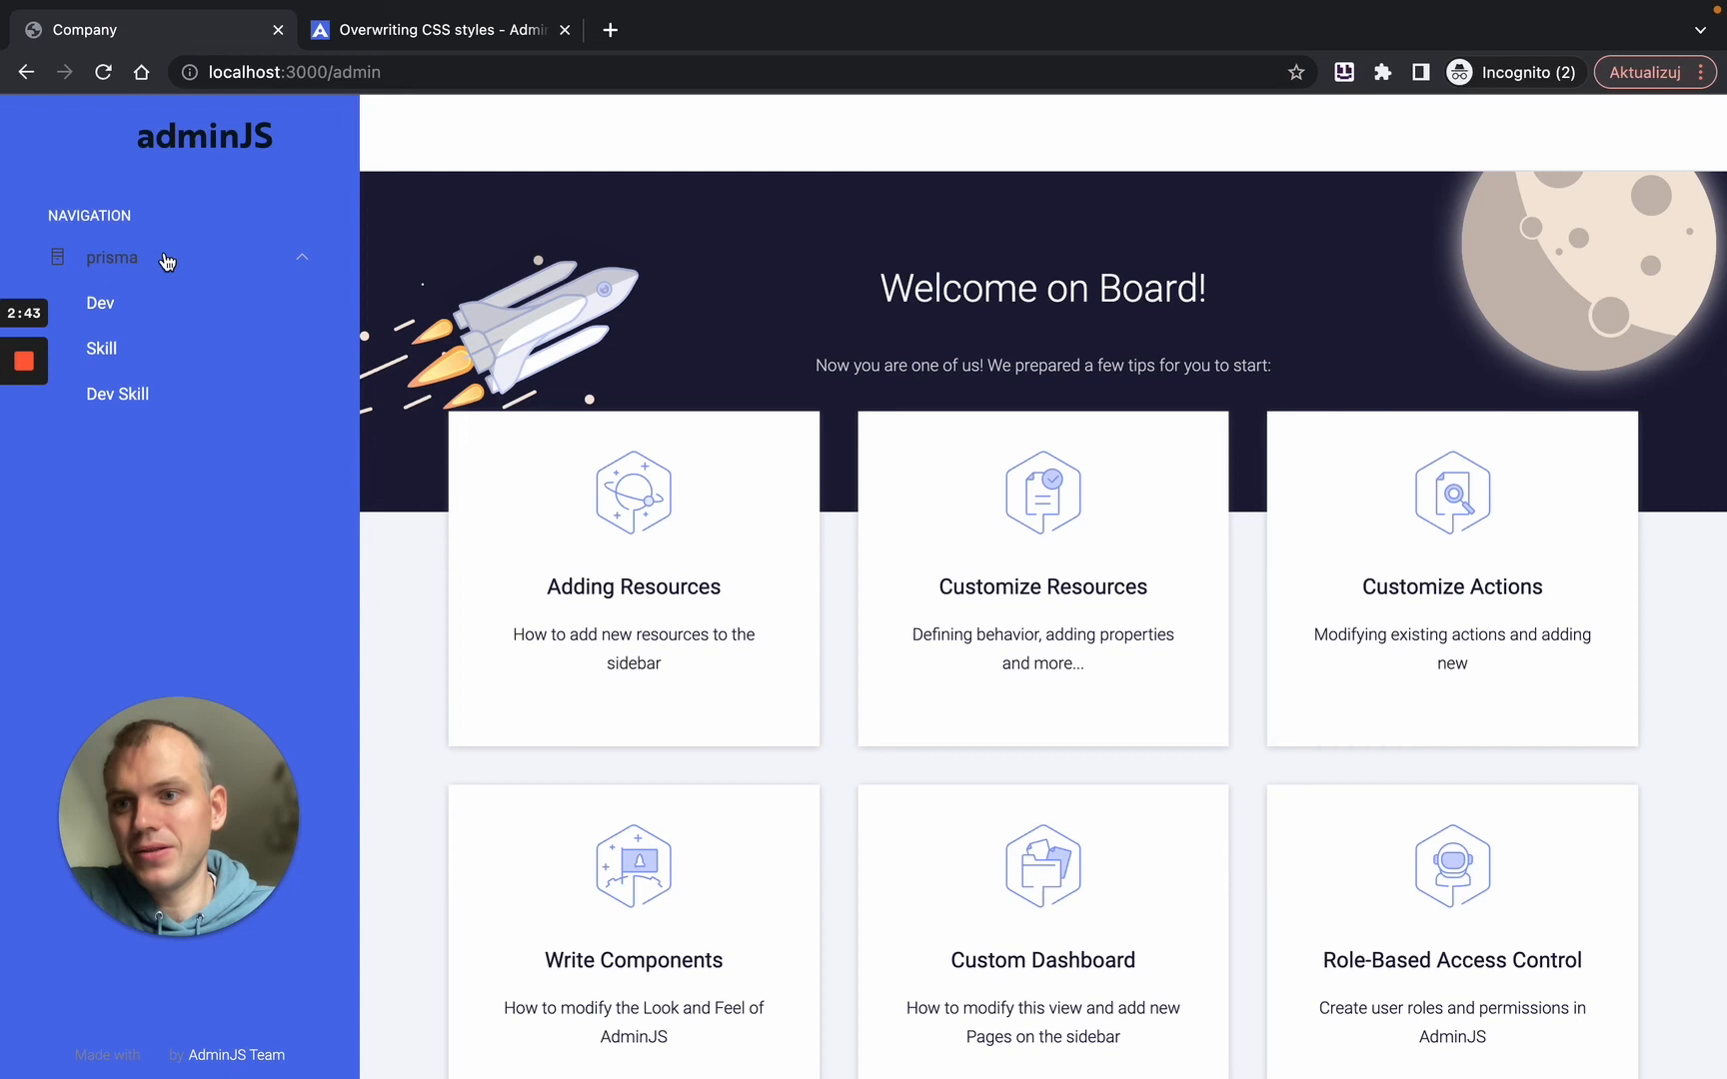
{"action": "mouse_move", "coordinate": [310, 539]}
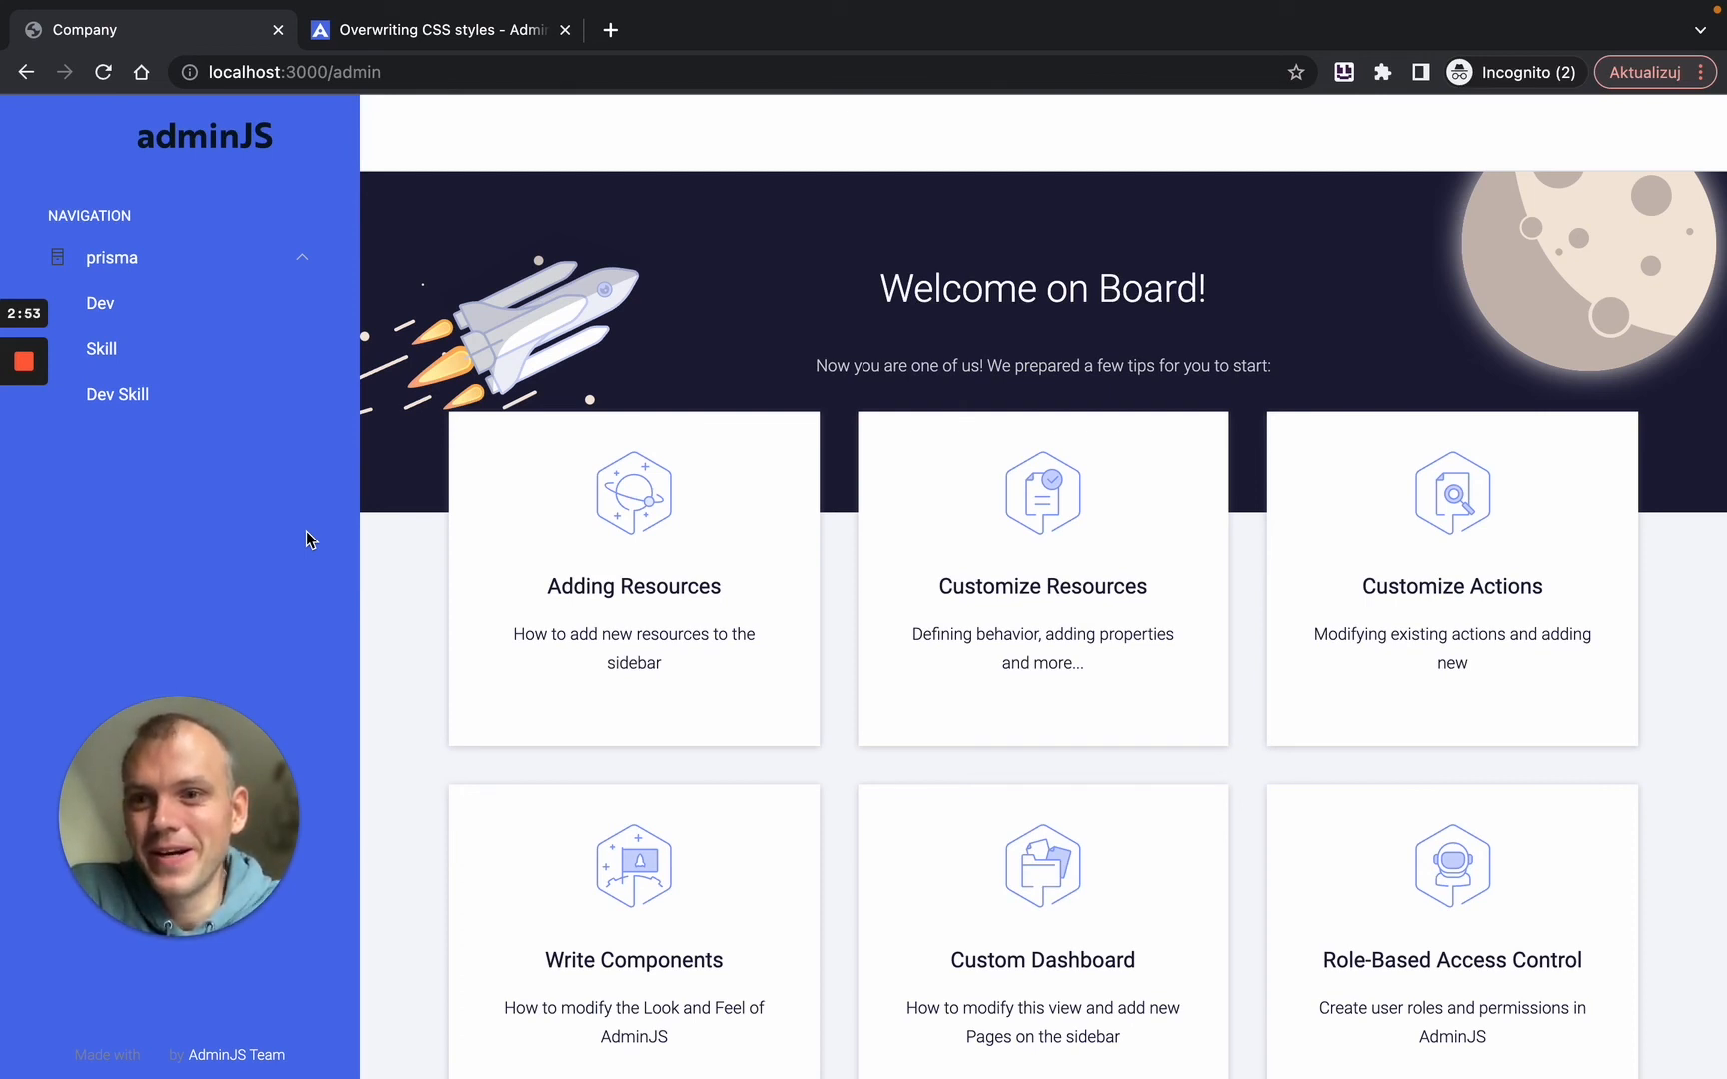
{"action": "mouse_move", "coordinate": [320, 505]}
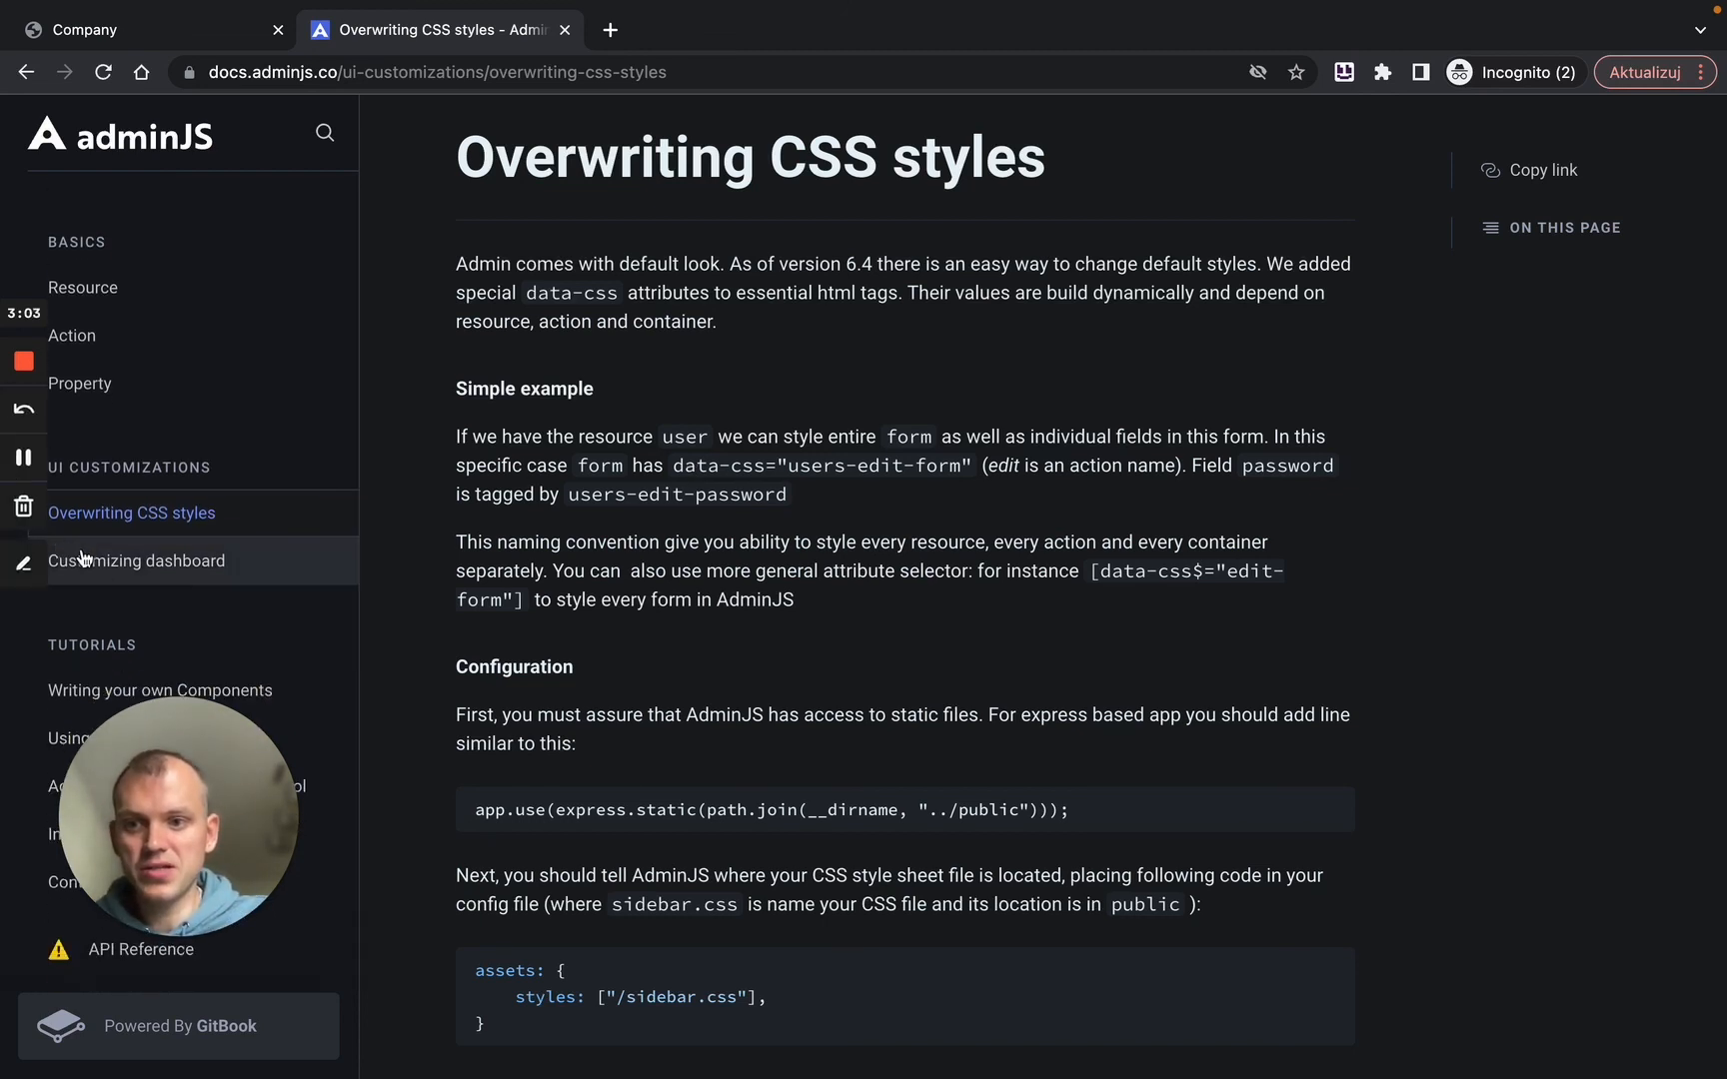
{"action": "mouse_move", "coordinate": [206, 586]}
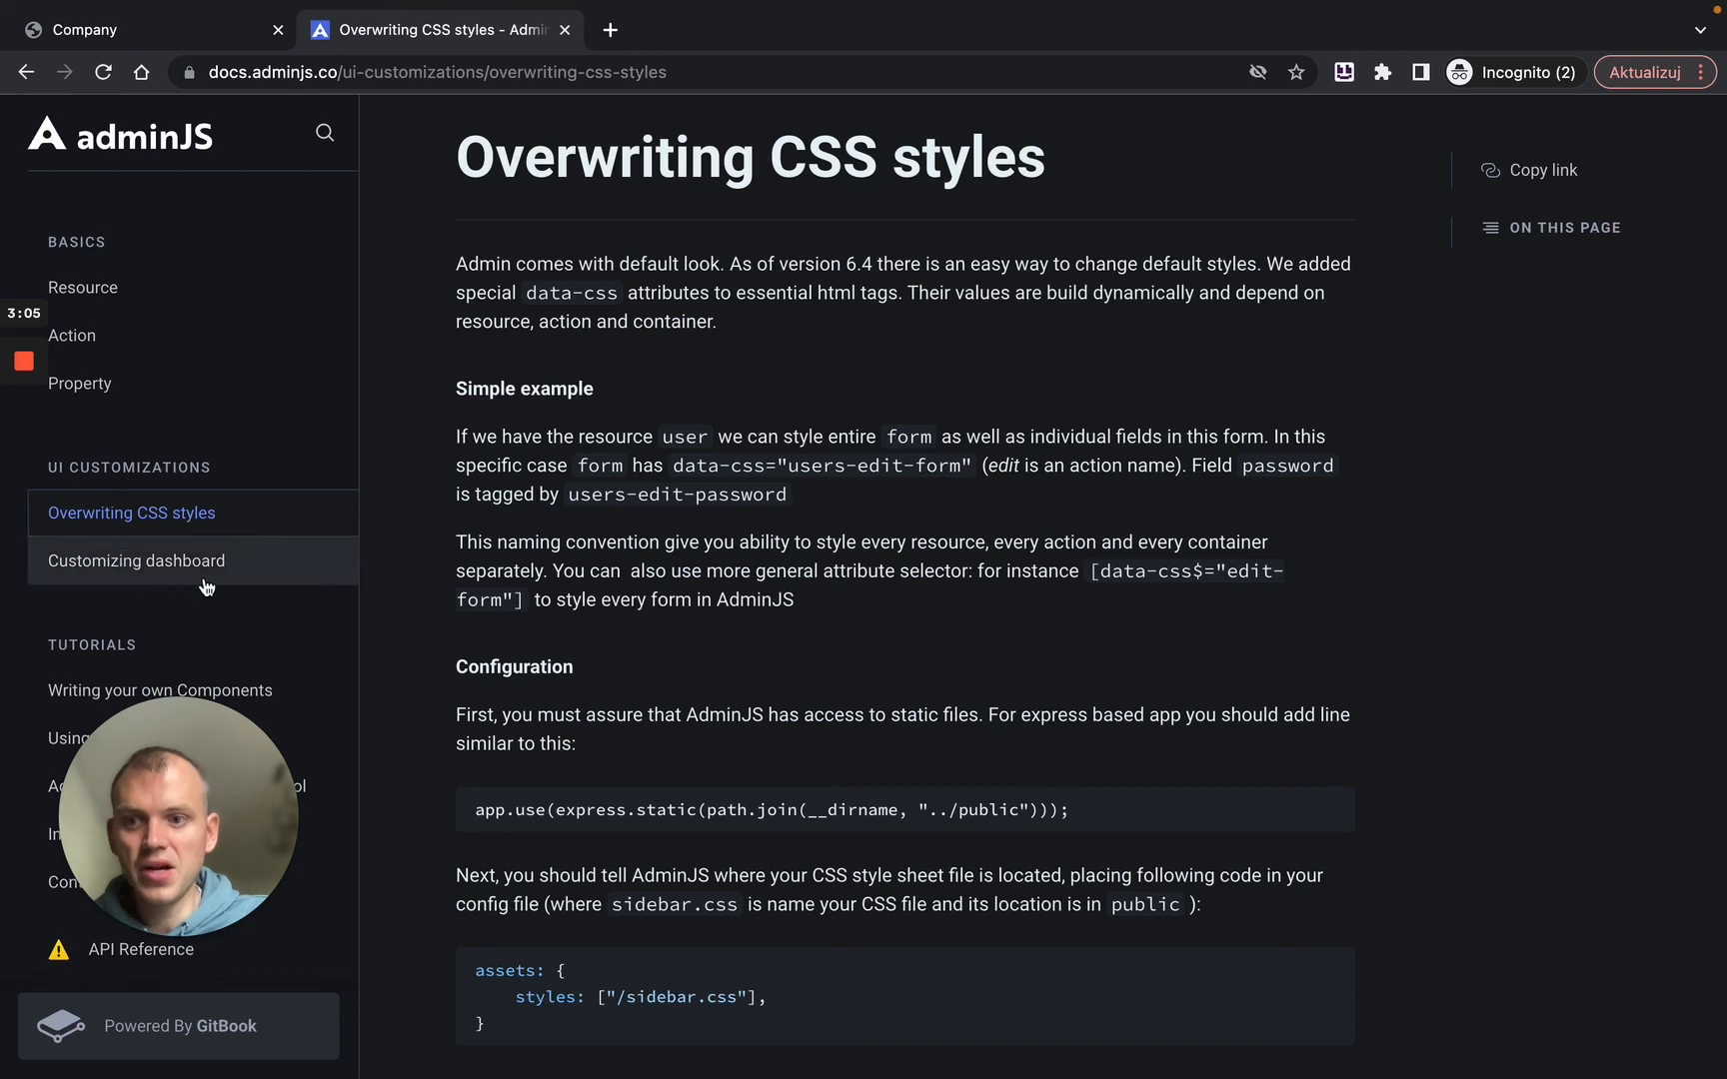
{"action": "mouse_move", "coordinate": [601, 650]}
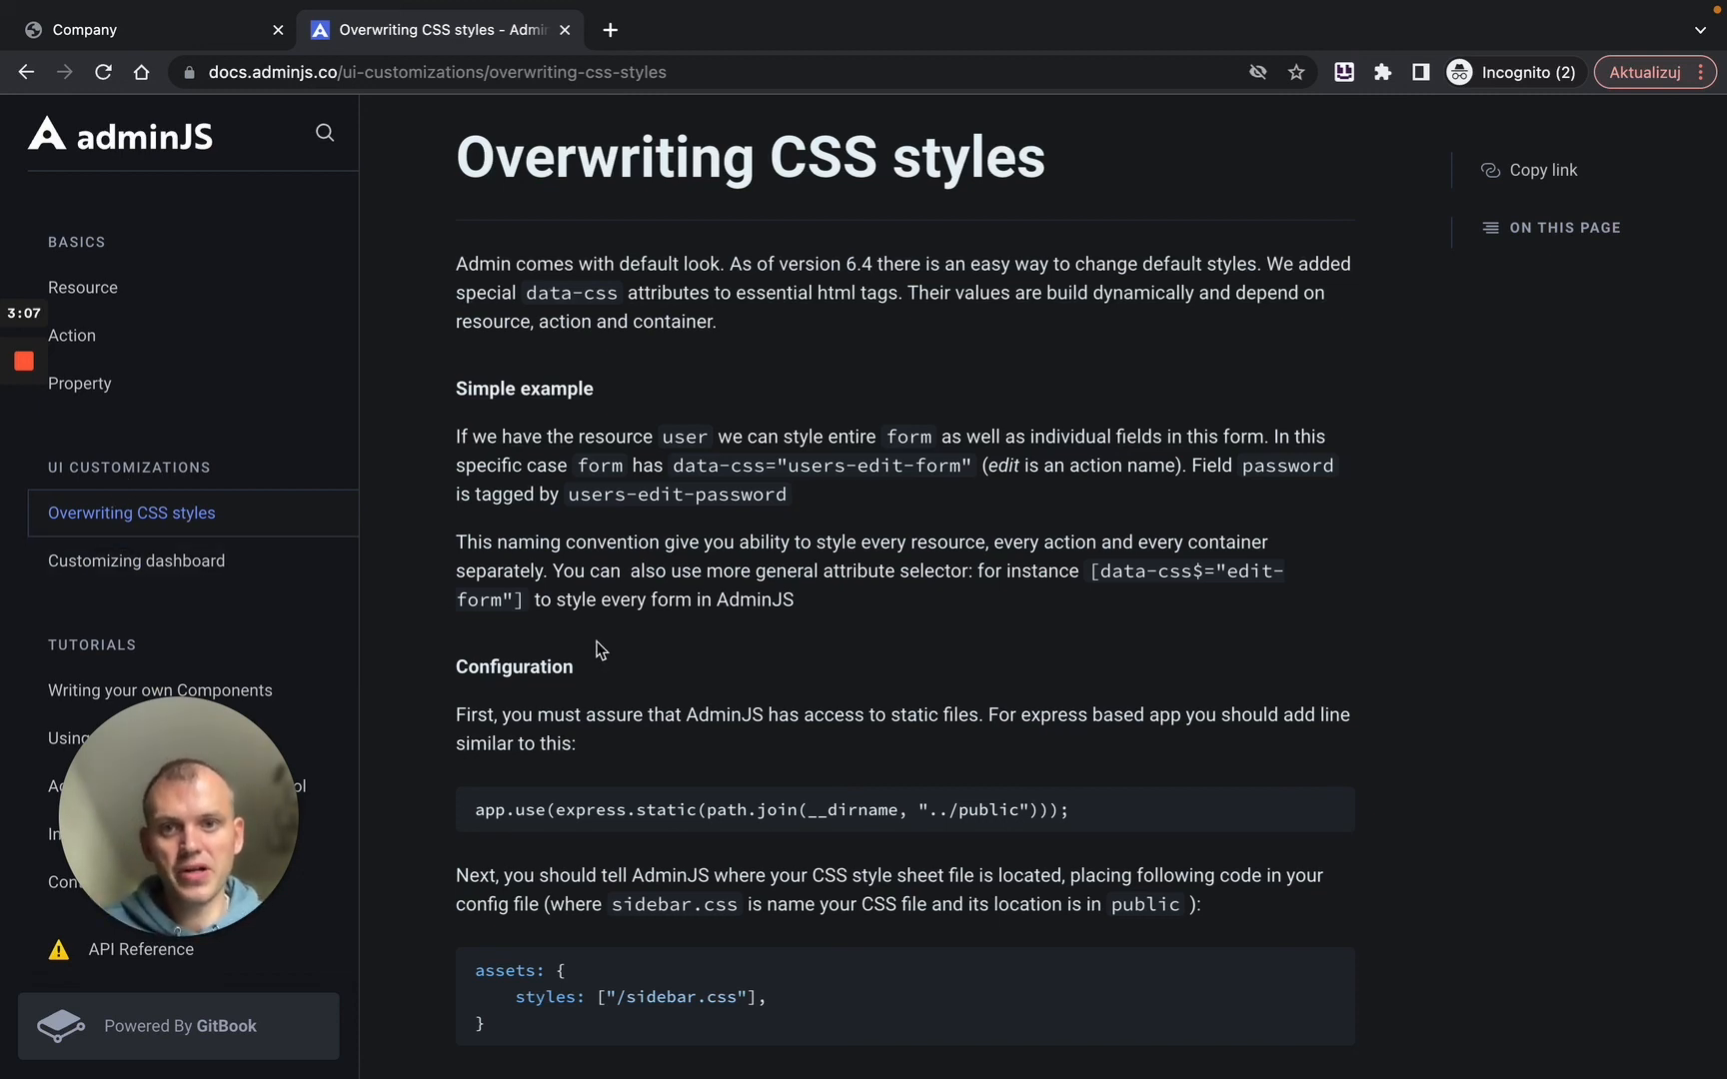